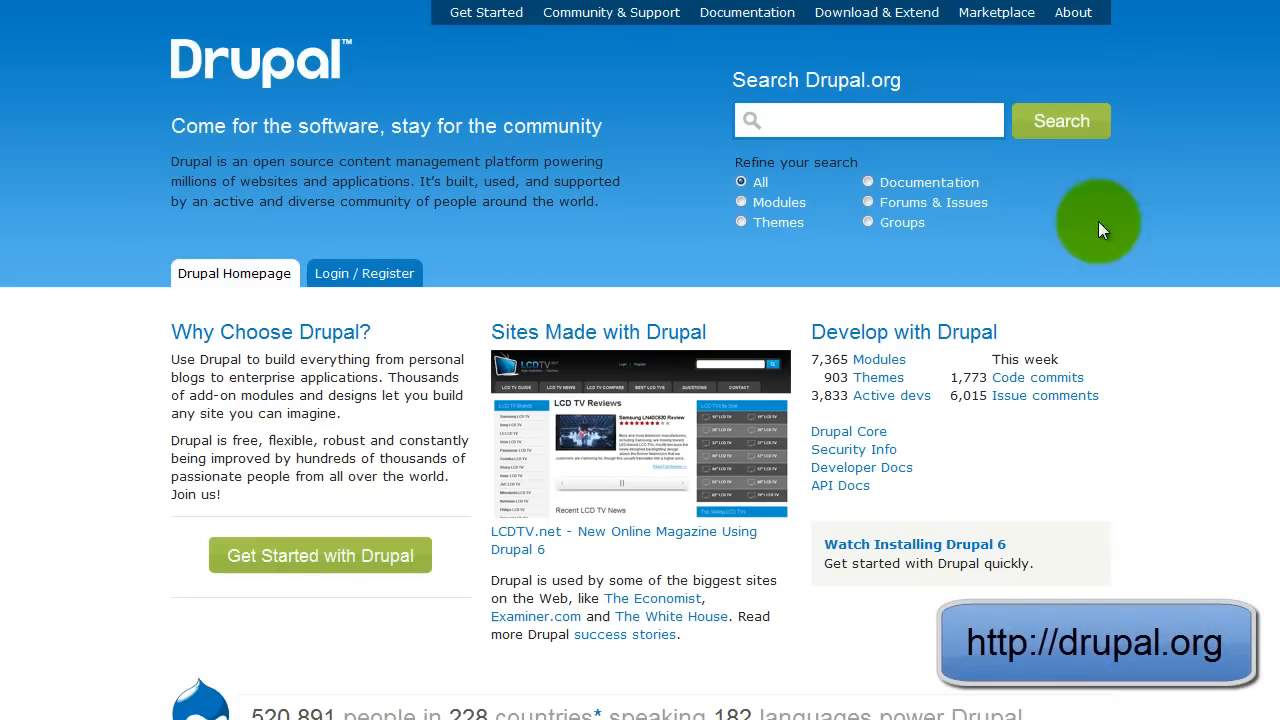
mouse_move(852, 18)
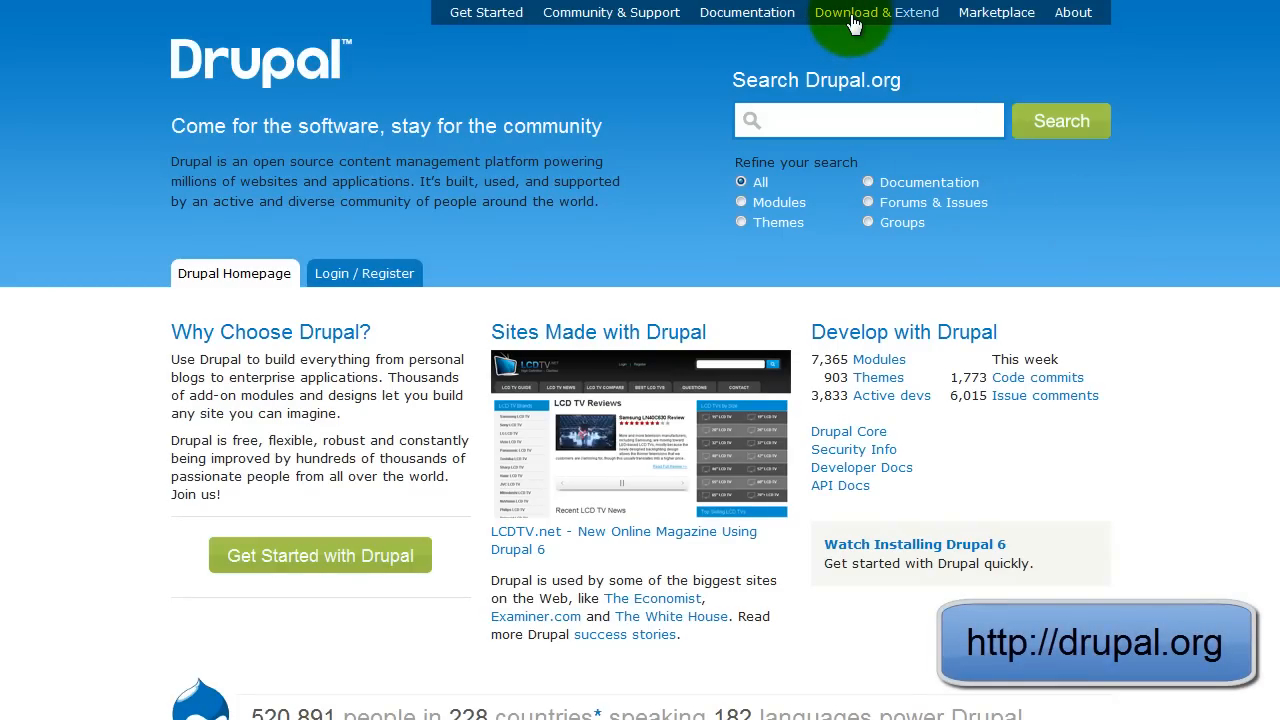
Step: Open Drupal.org's Download & Extend page, checking the version filter and leaving it at Any
left_click(876, 12)
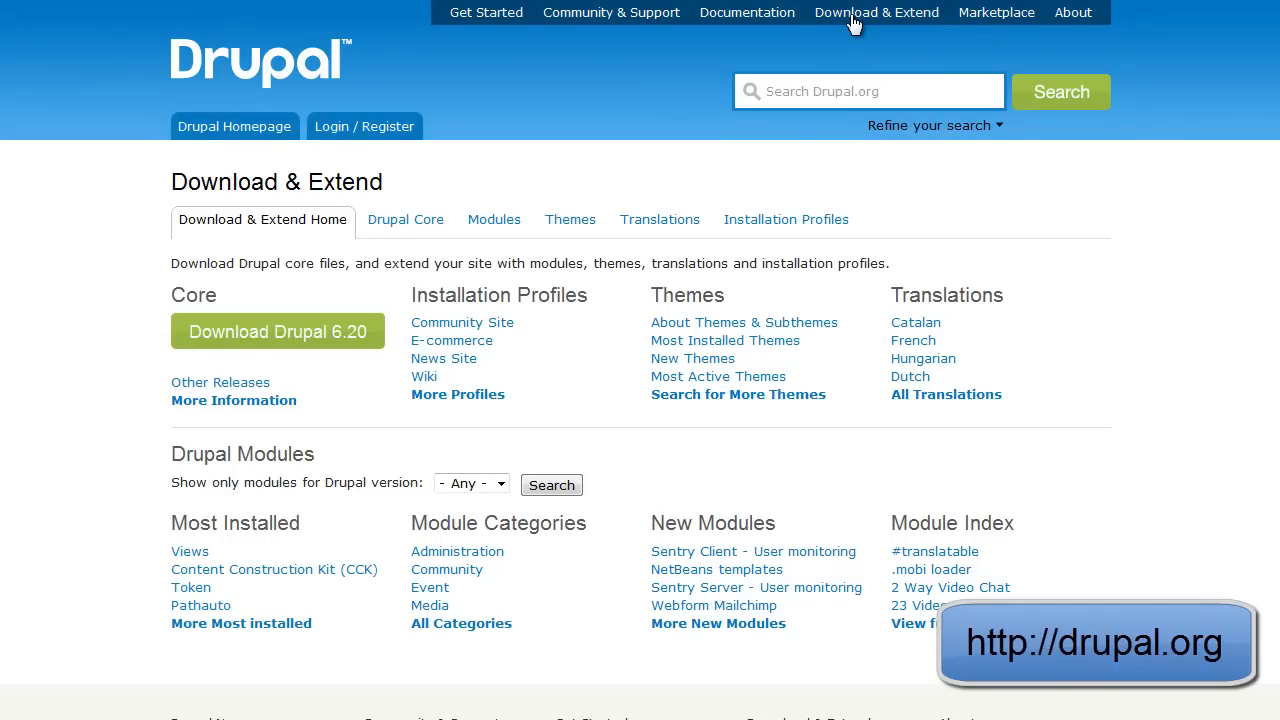
mouse_move(680, 395)
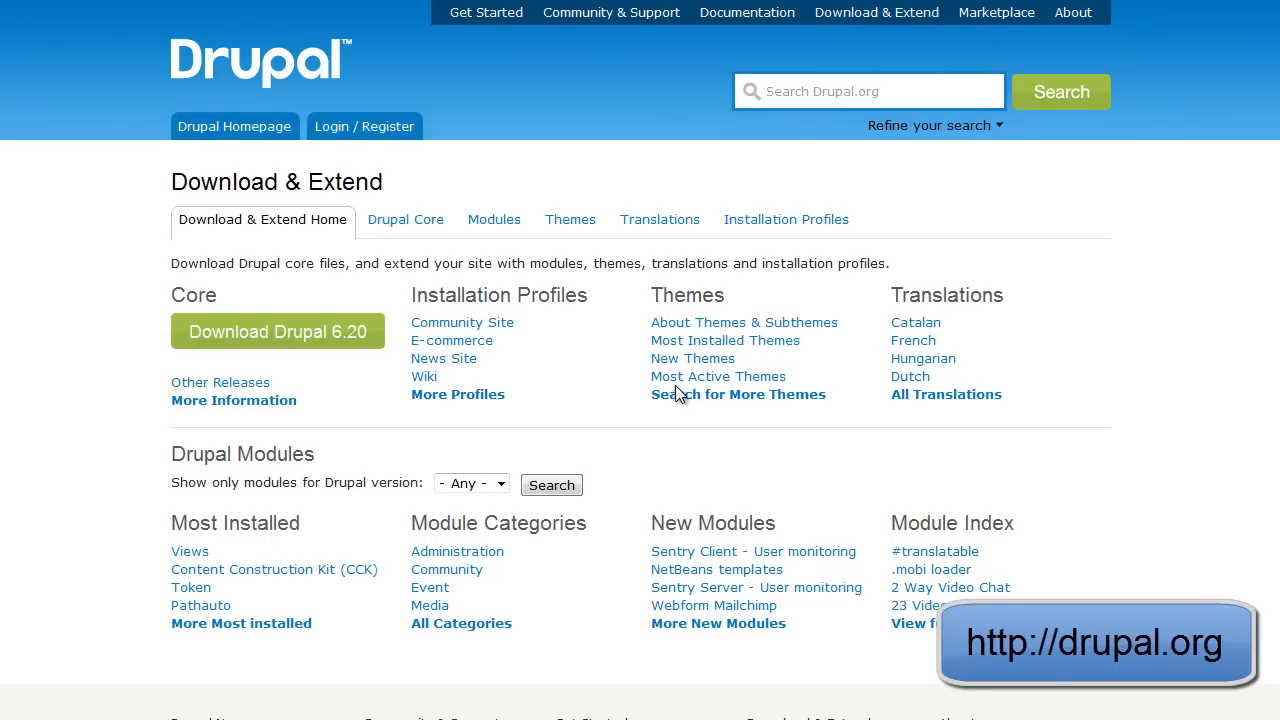
mouse_move(200, 486)
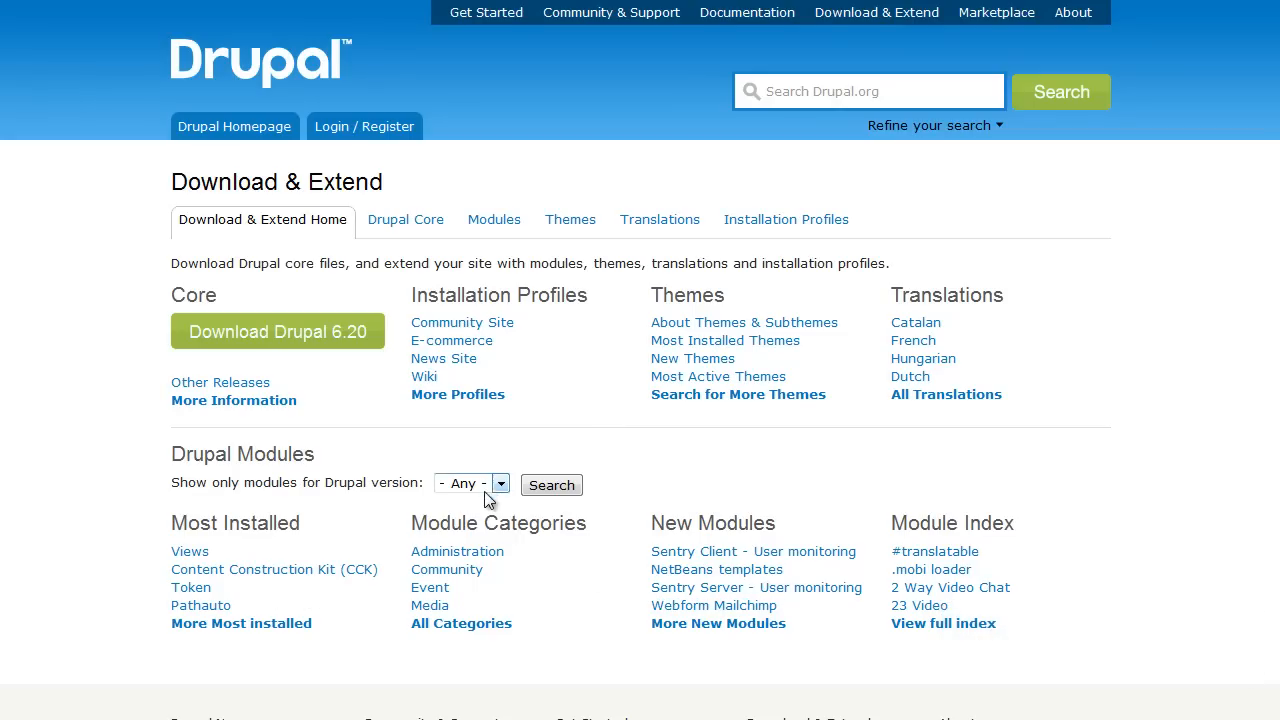
left_click(500, 483)
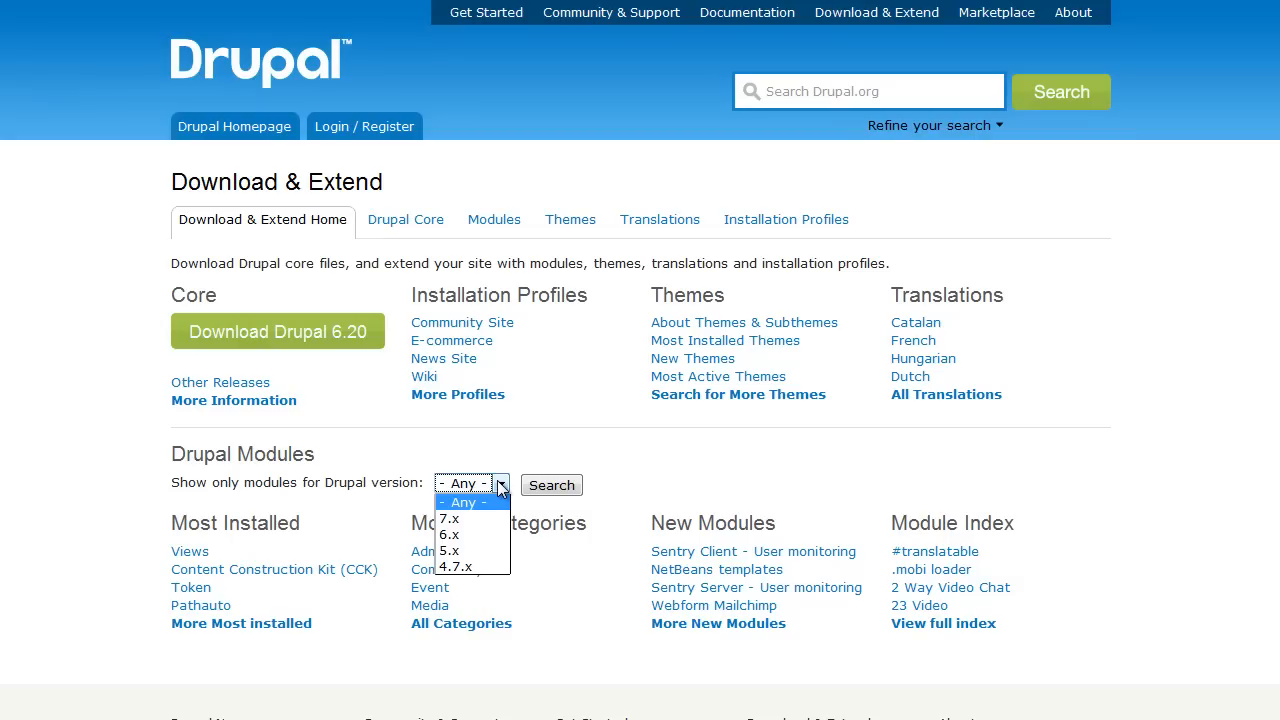
left_click(500, 485)
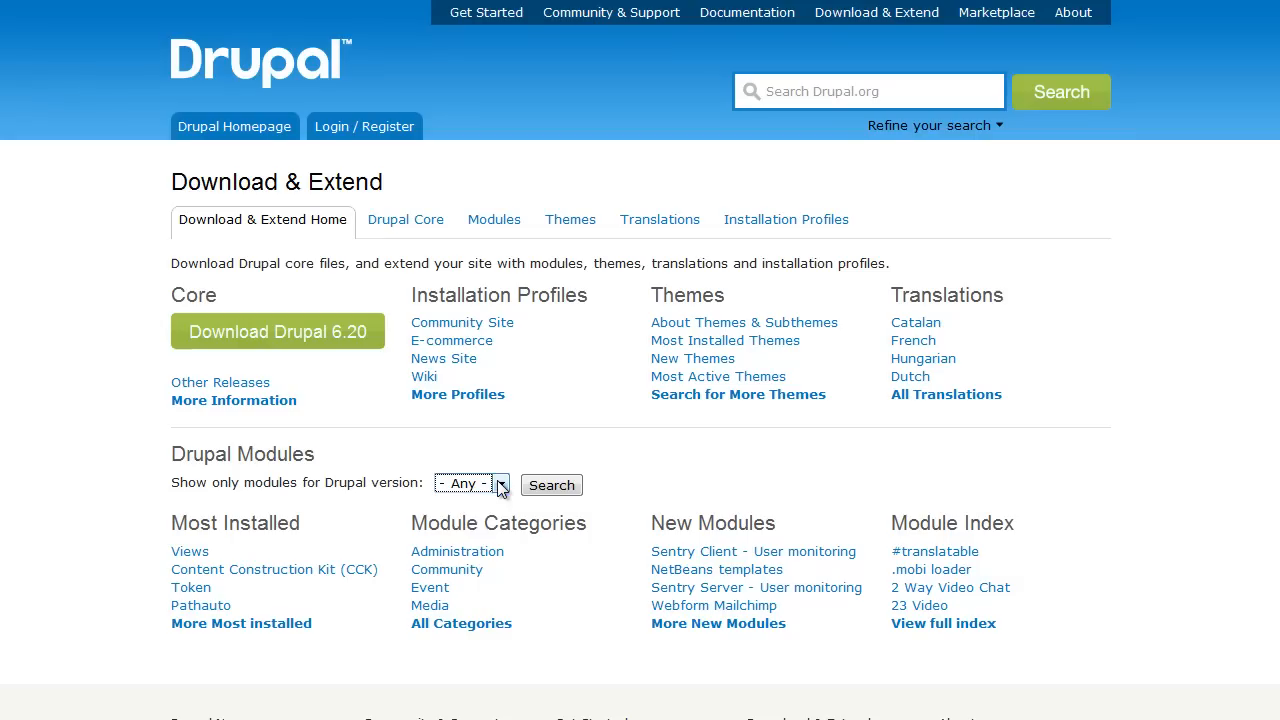
mouse_move(188, 556)
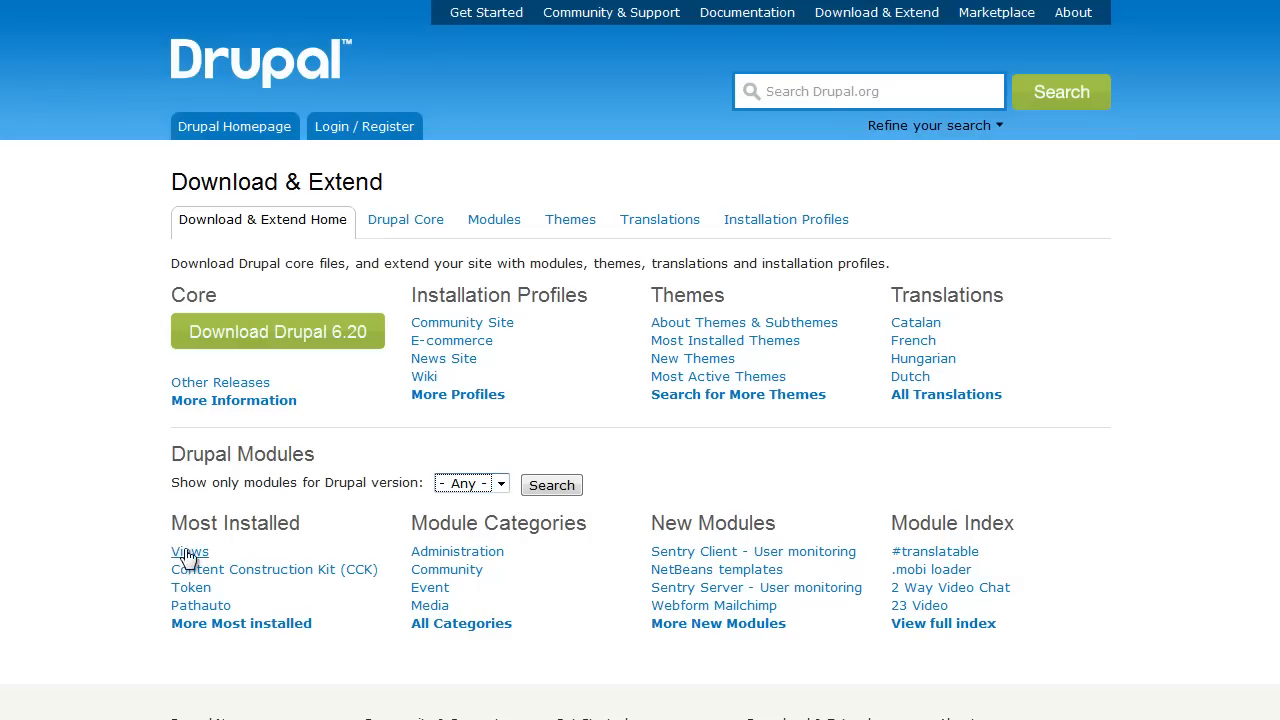
mouse_move(414, 627)
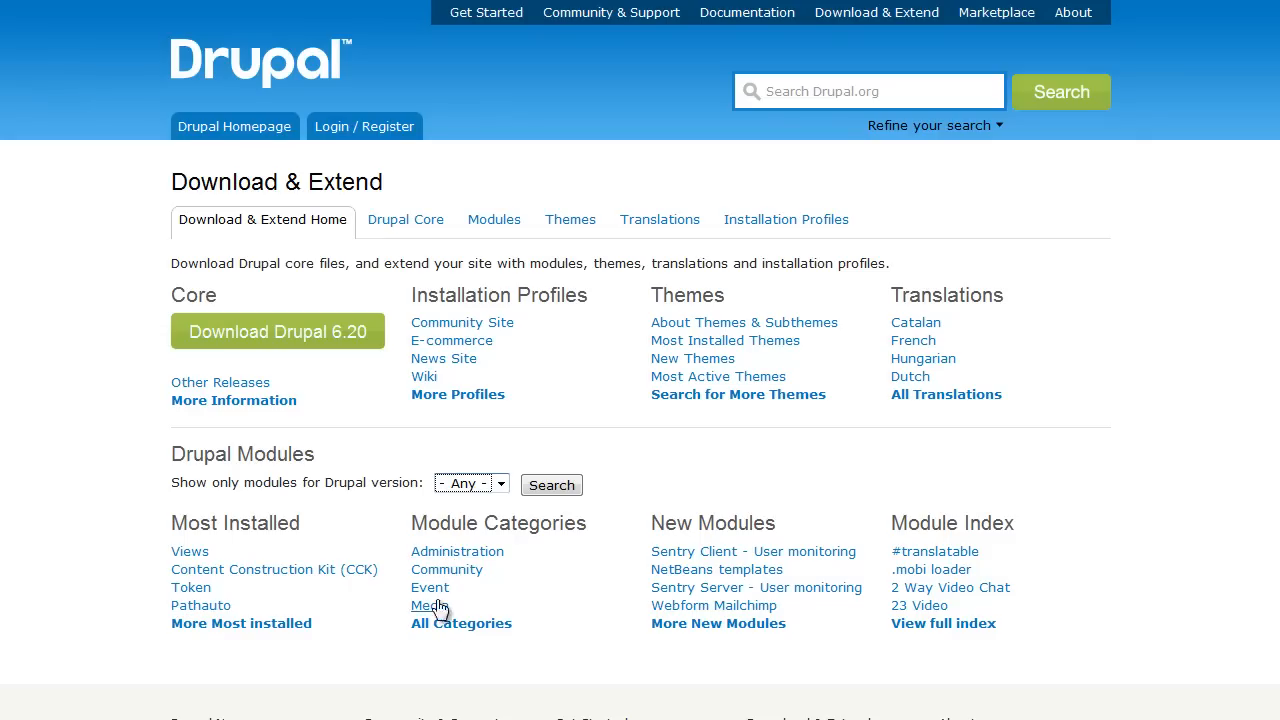
mouse_move(557, 628)
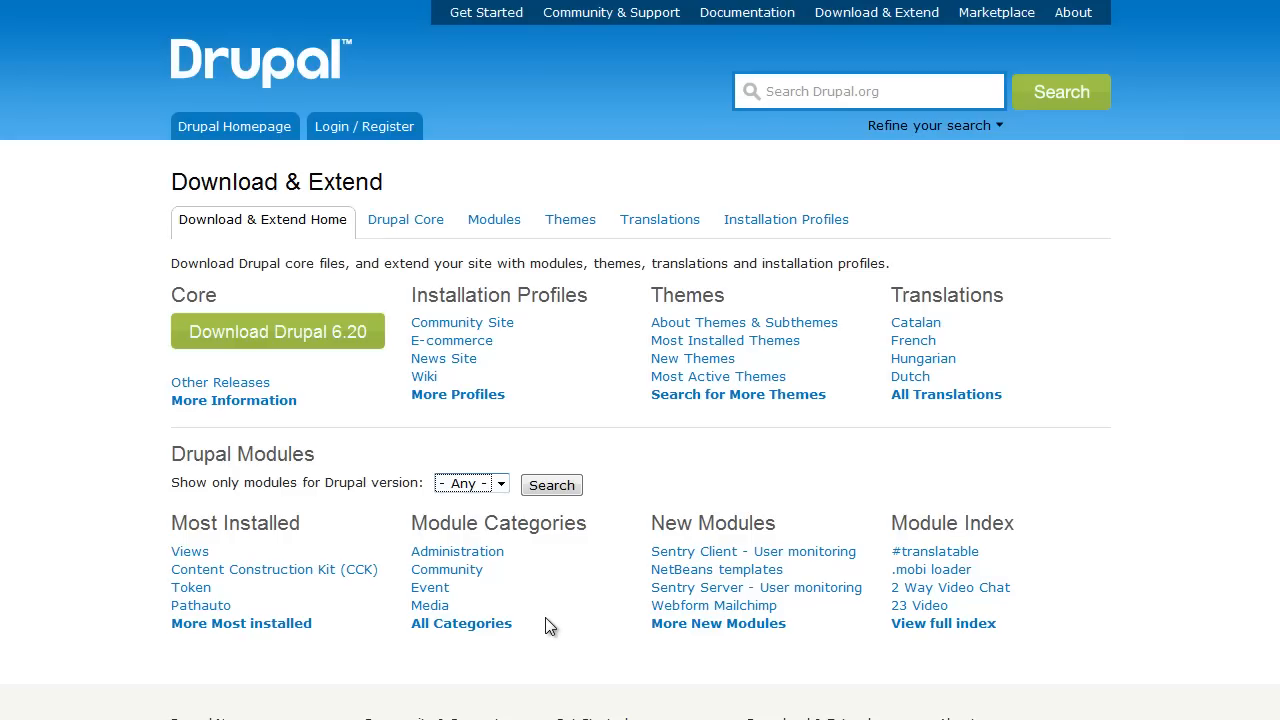
mouse_move(697, 551)
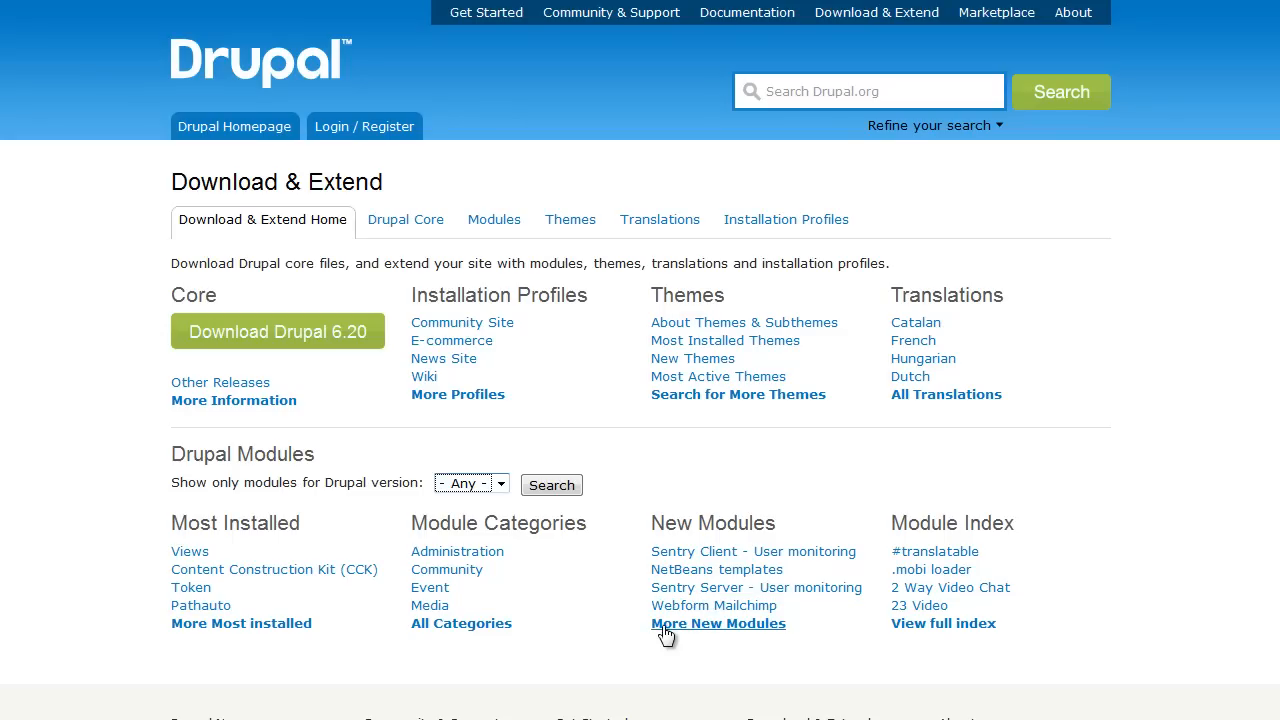
mouse_move(615, 629)
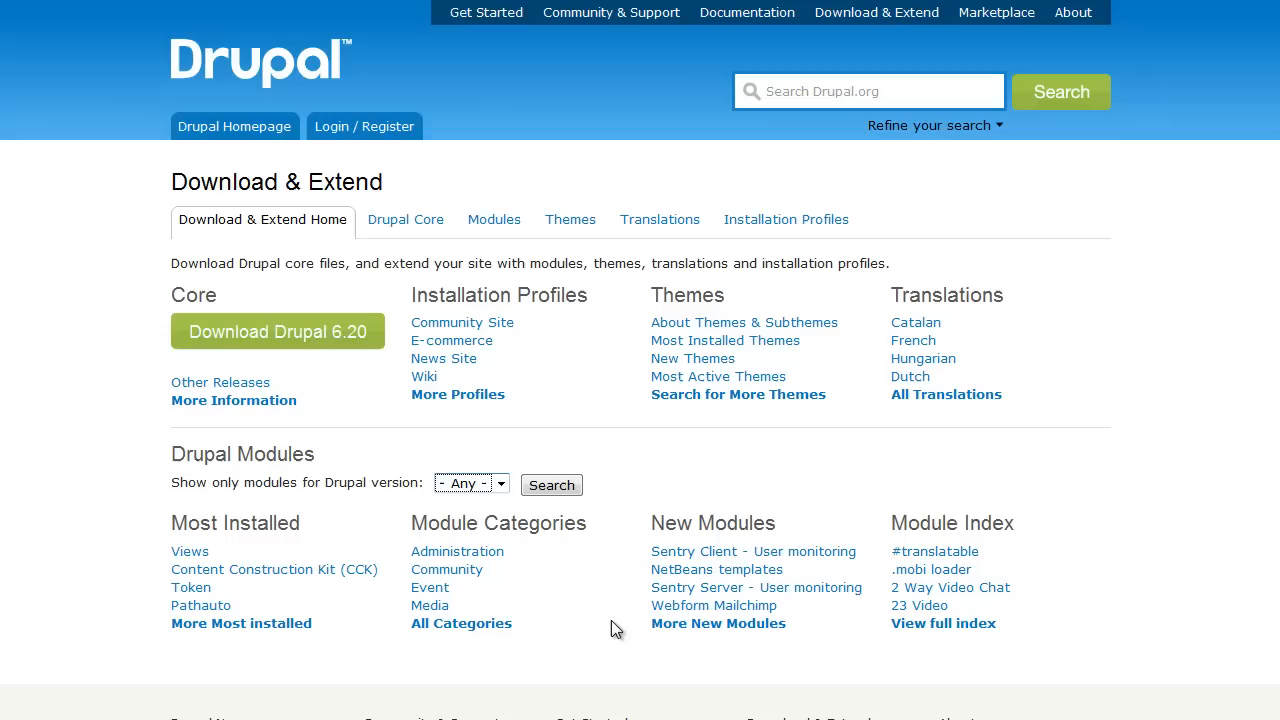
Step: Save the Views 6.x-2.12 release archive from the Views project page
left_click(470, 483)
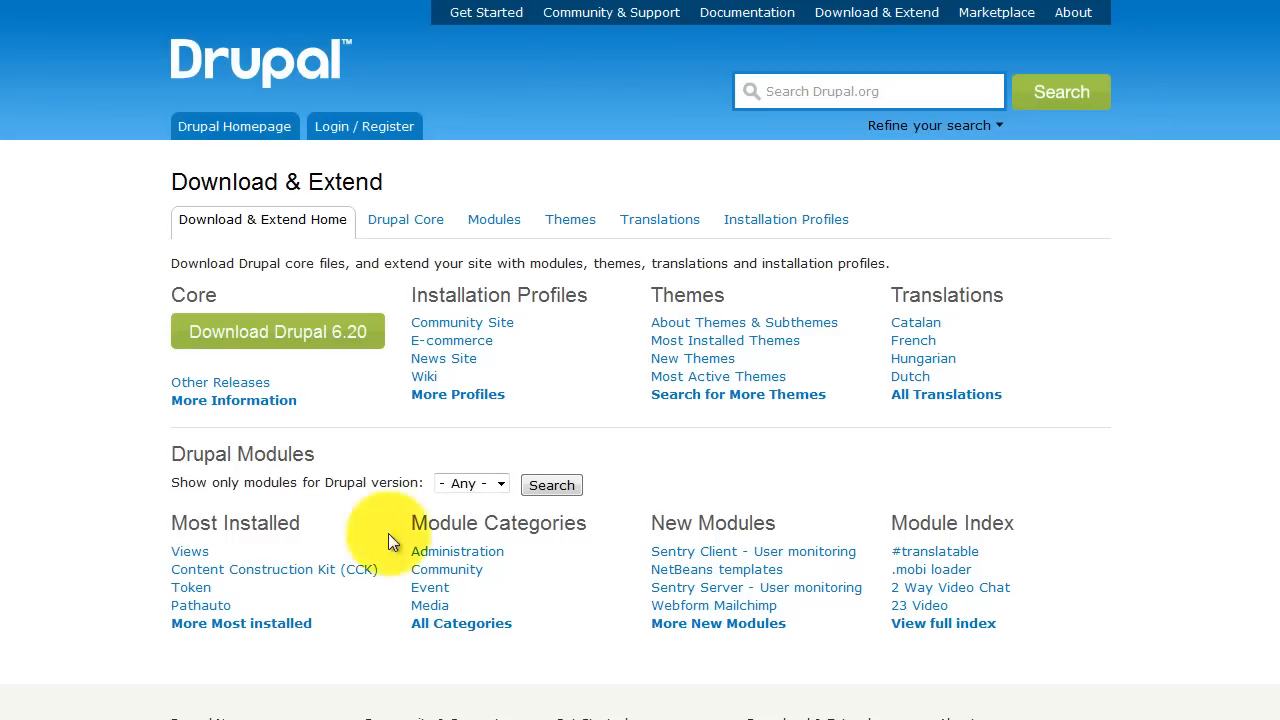
mouse_move(200, 551)
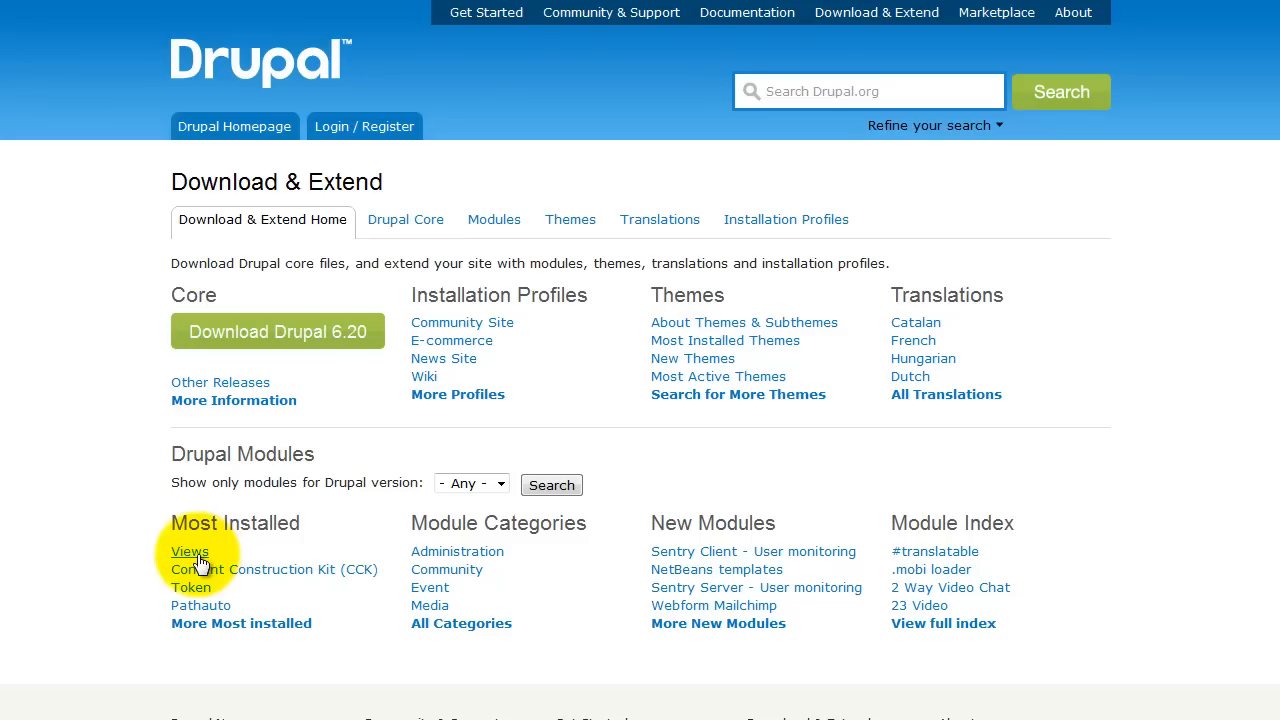
left_click(189, 551)
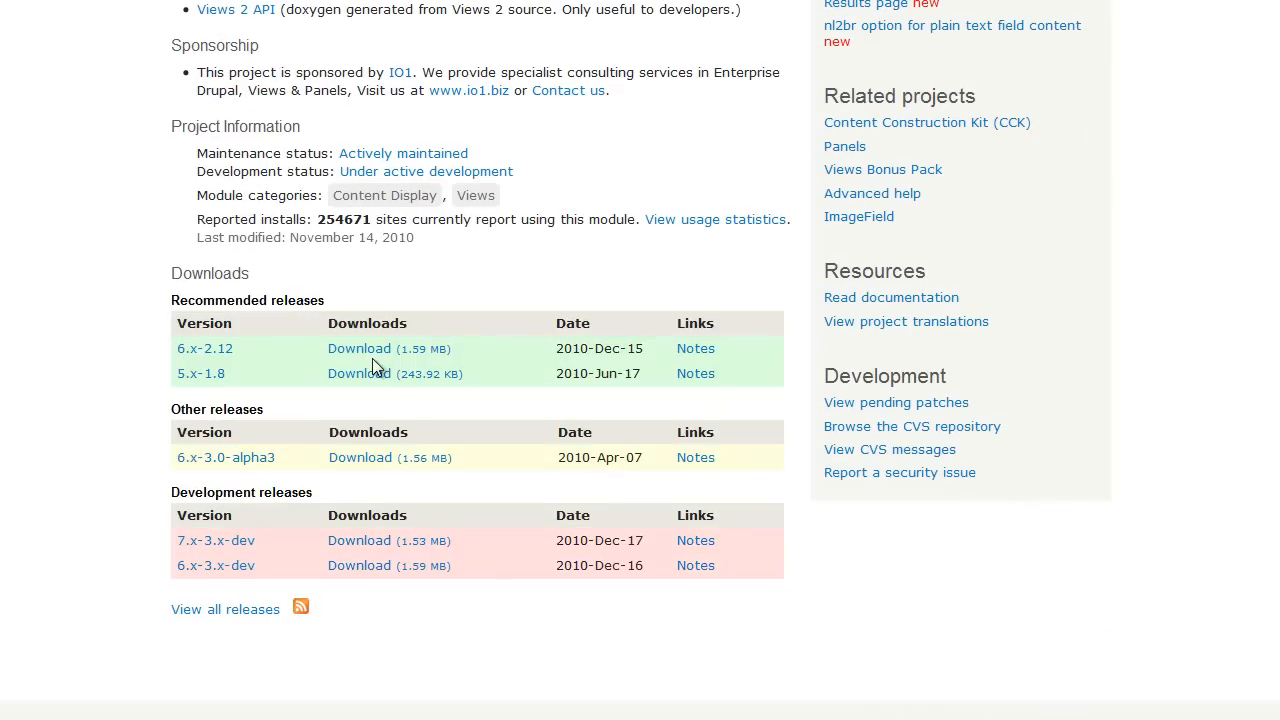
left_click(359, 348)
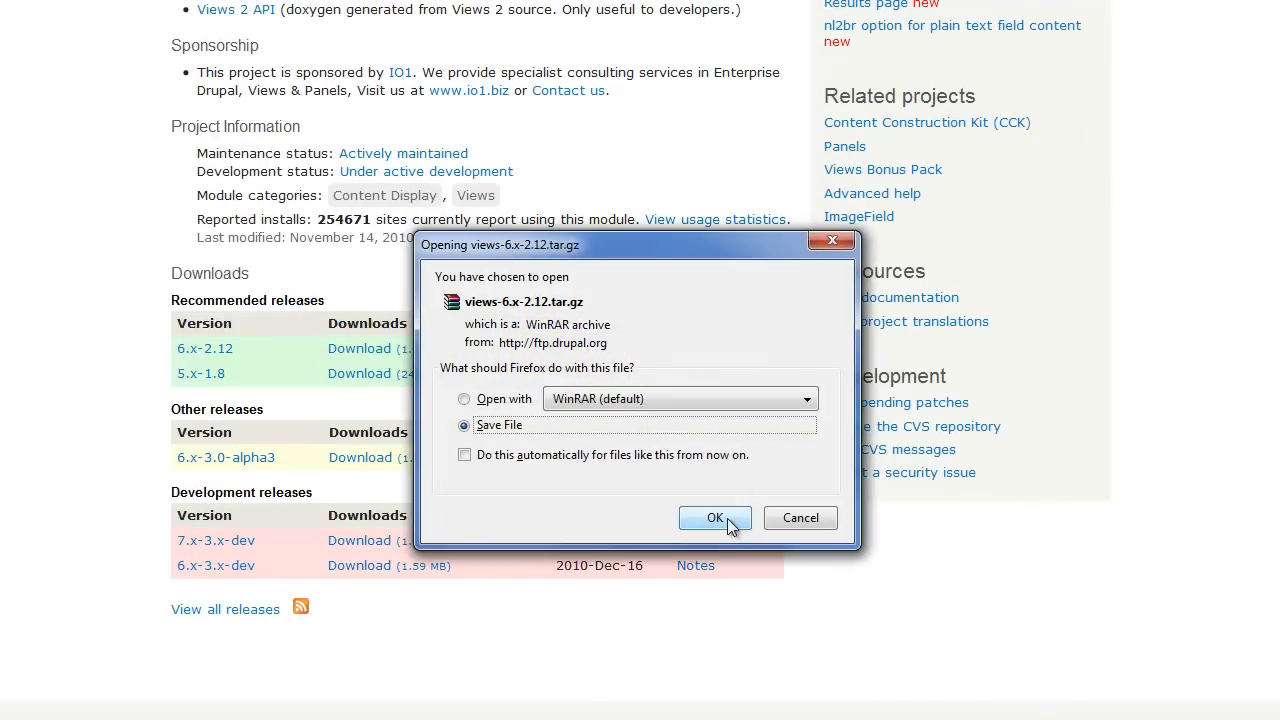
left_click(714, 517)
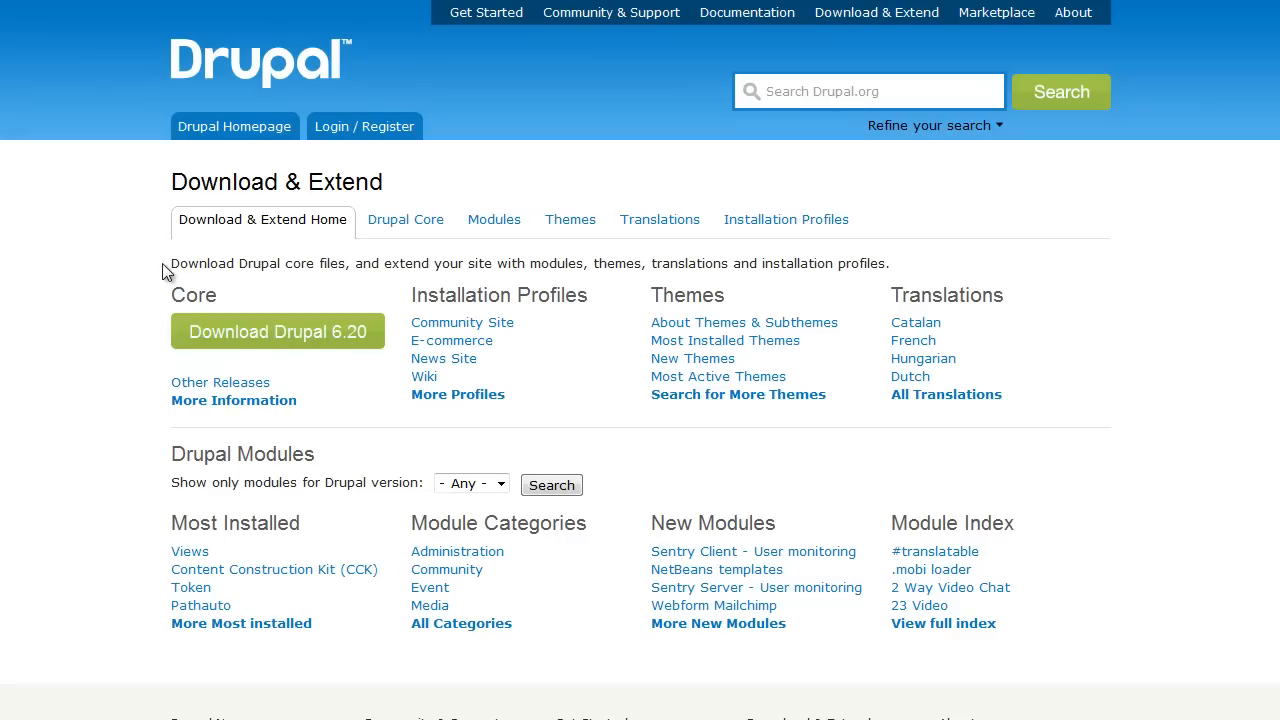
mouse_move(728, 432)
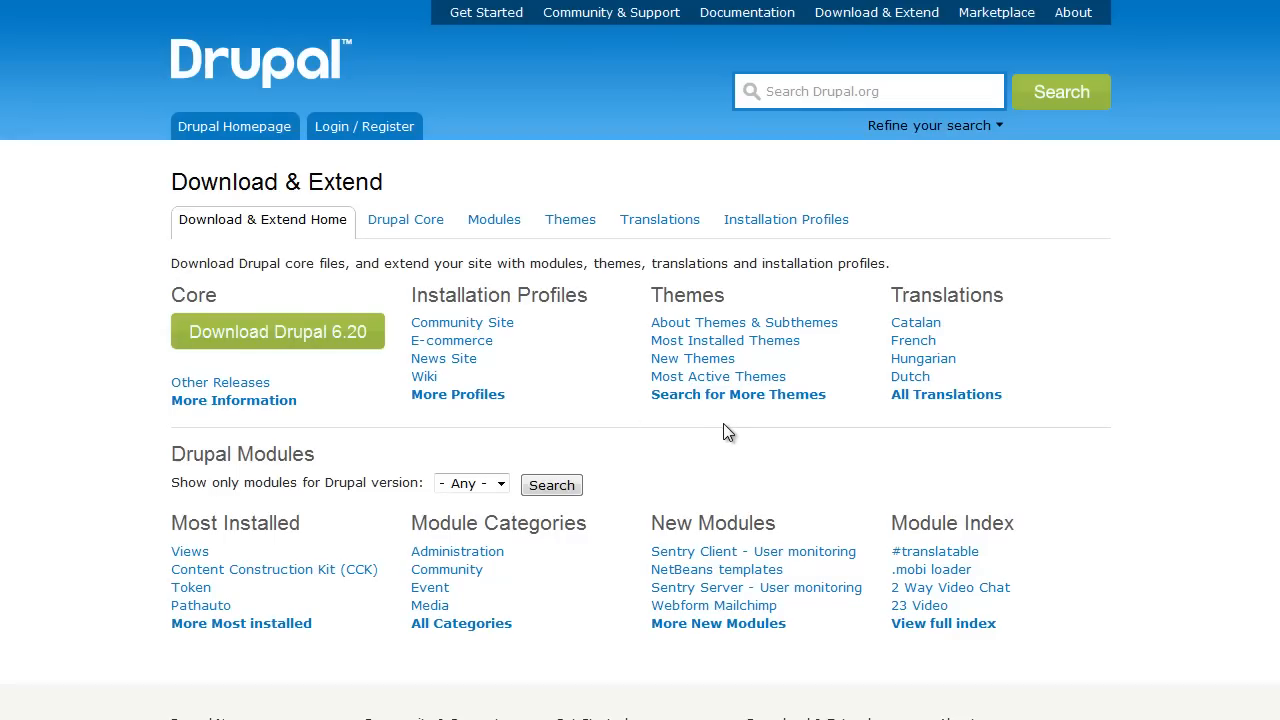
mouse_move(725, 340)
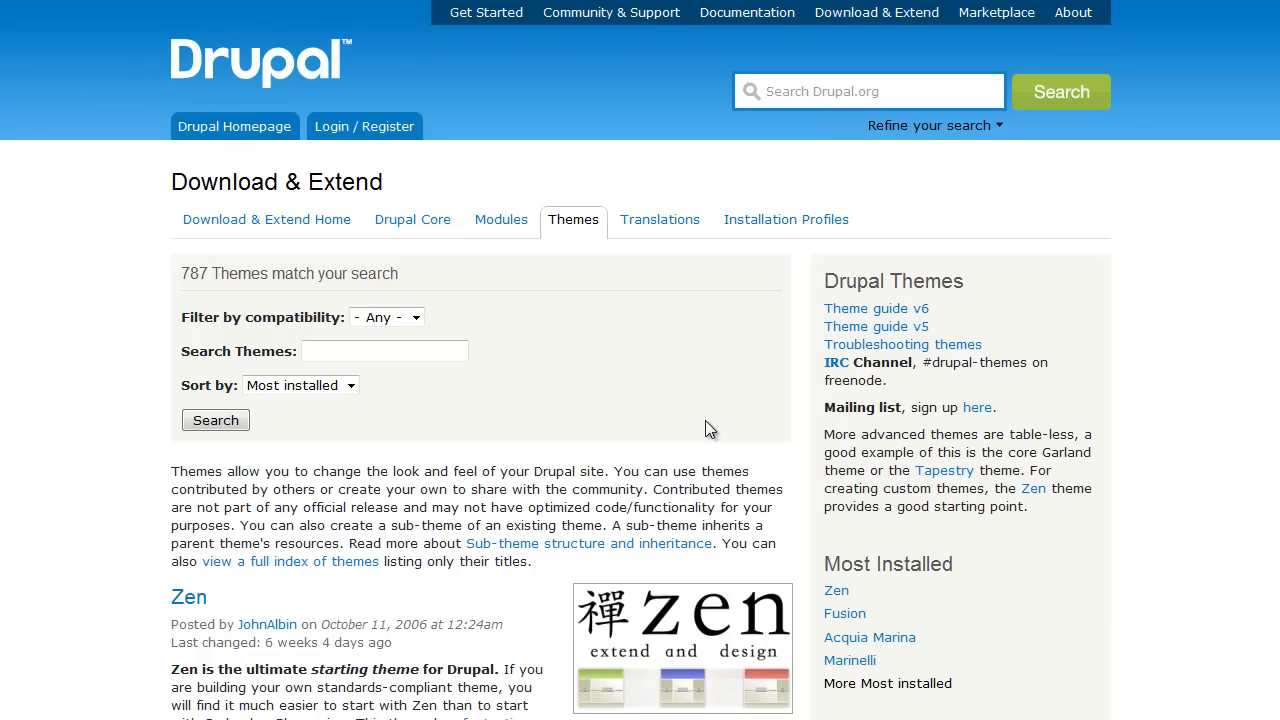
Step: Scroll the themes list to BlogBuzz and save its 6.x-2.2 release archive
scroll("down", 3)
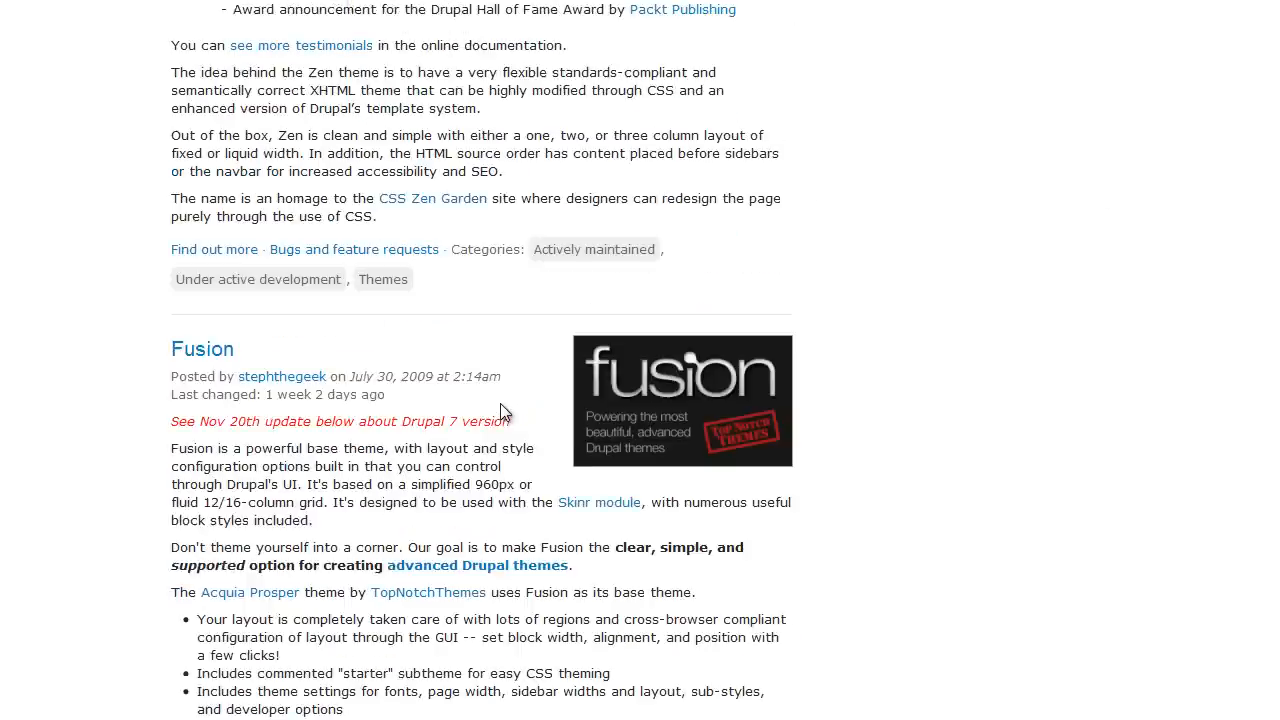
scroll("down", 3)
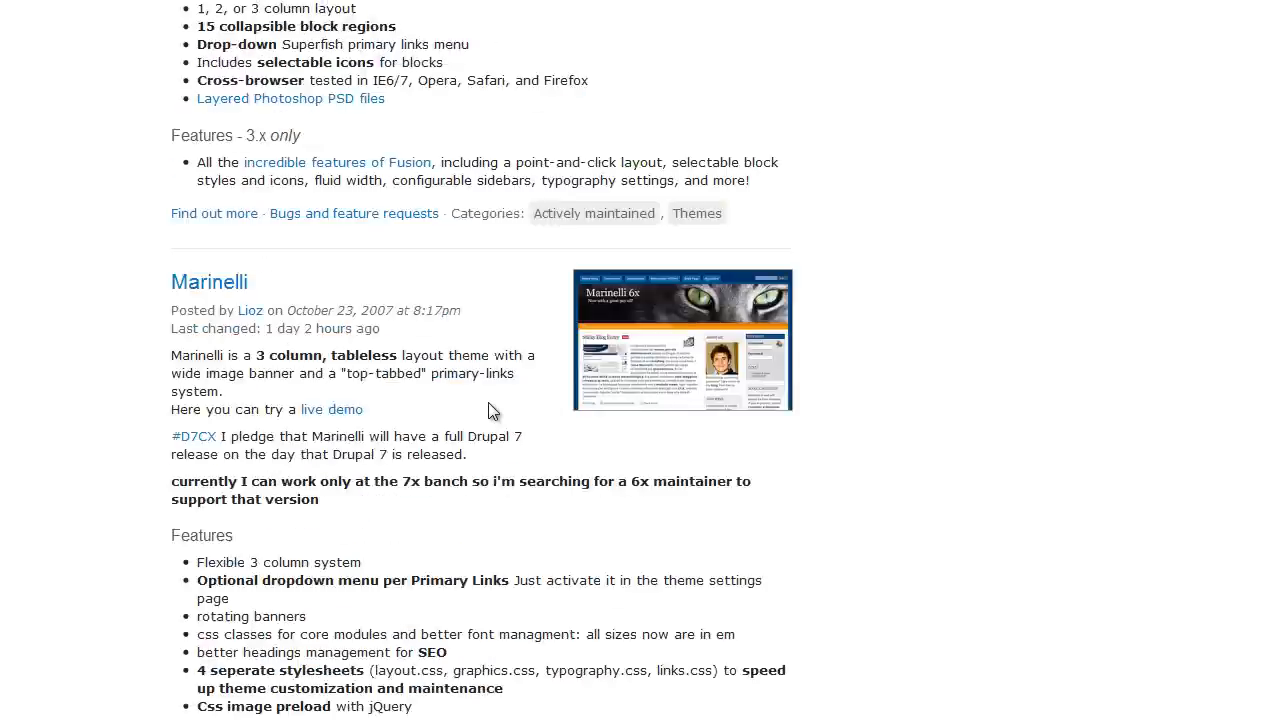
scroll("down", 3)
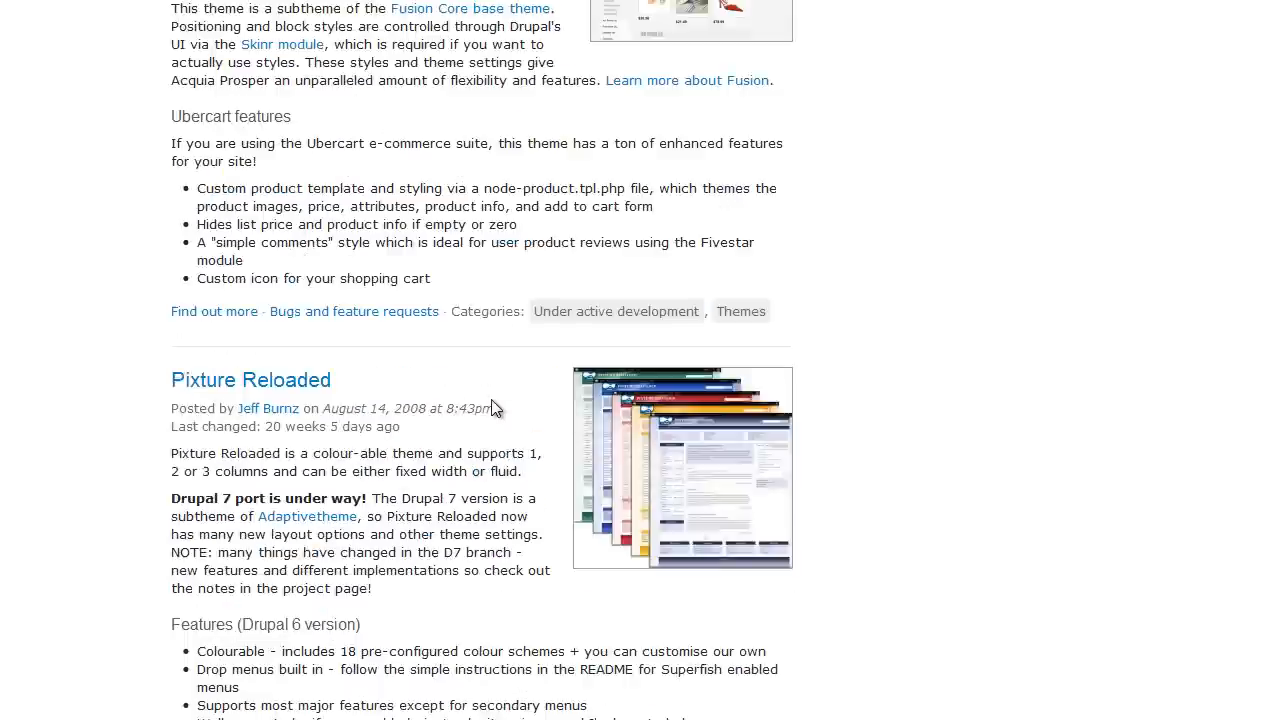
scroll("down", 3)
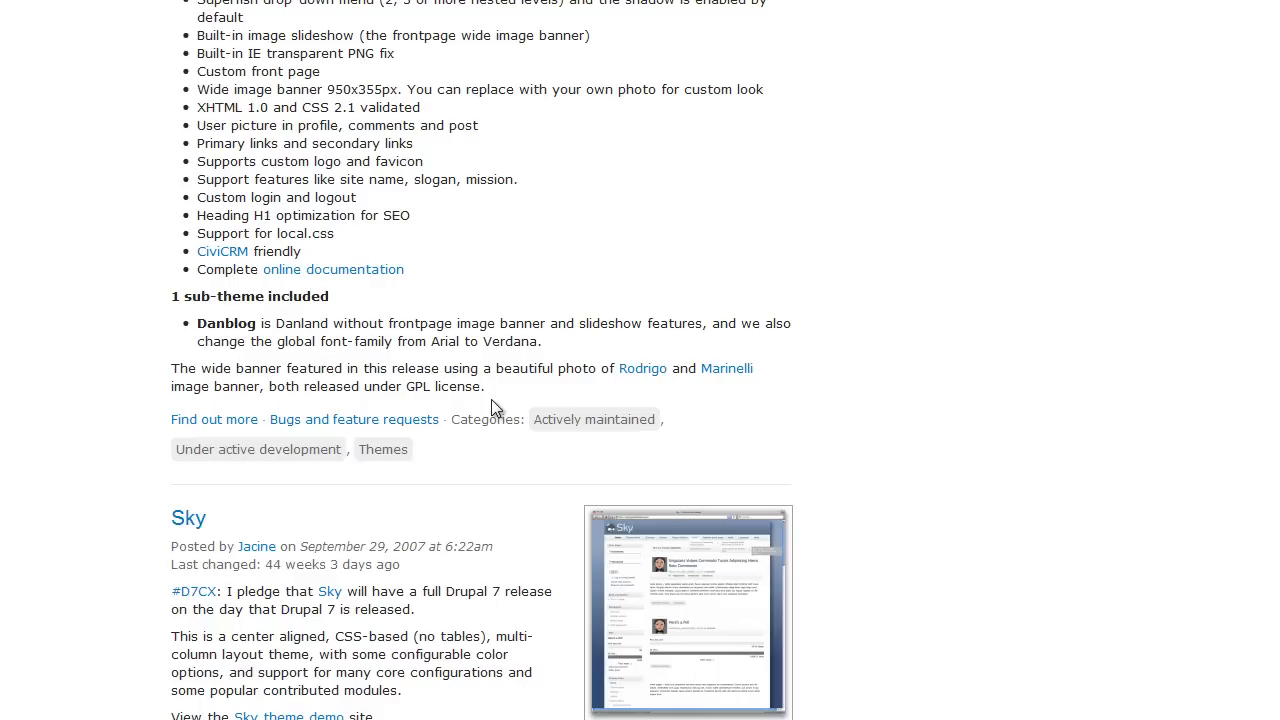
scroll("down", 3)
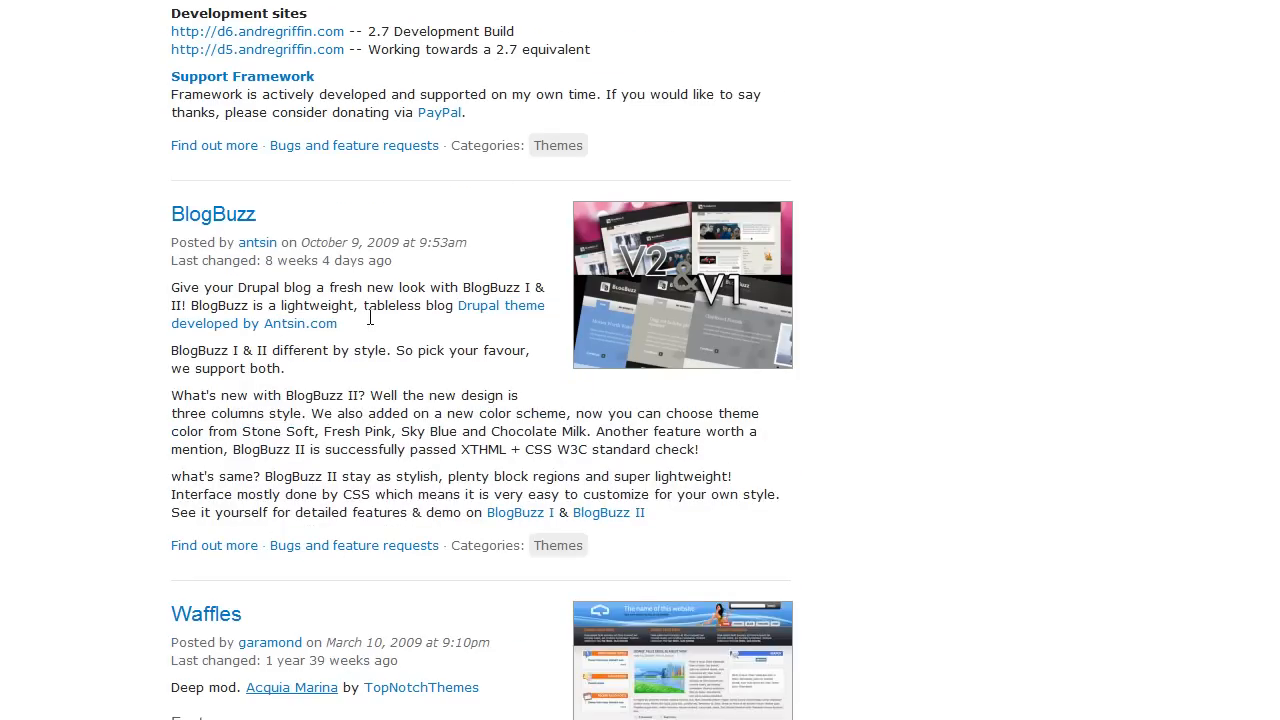
left_click(213, 214)
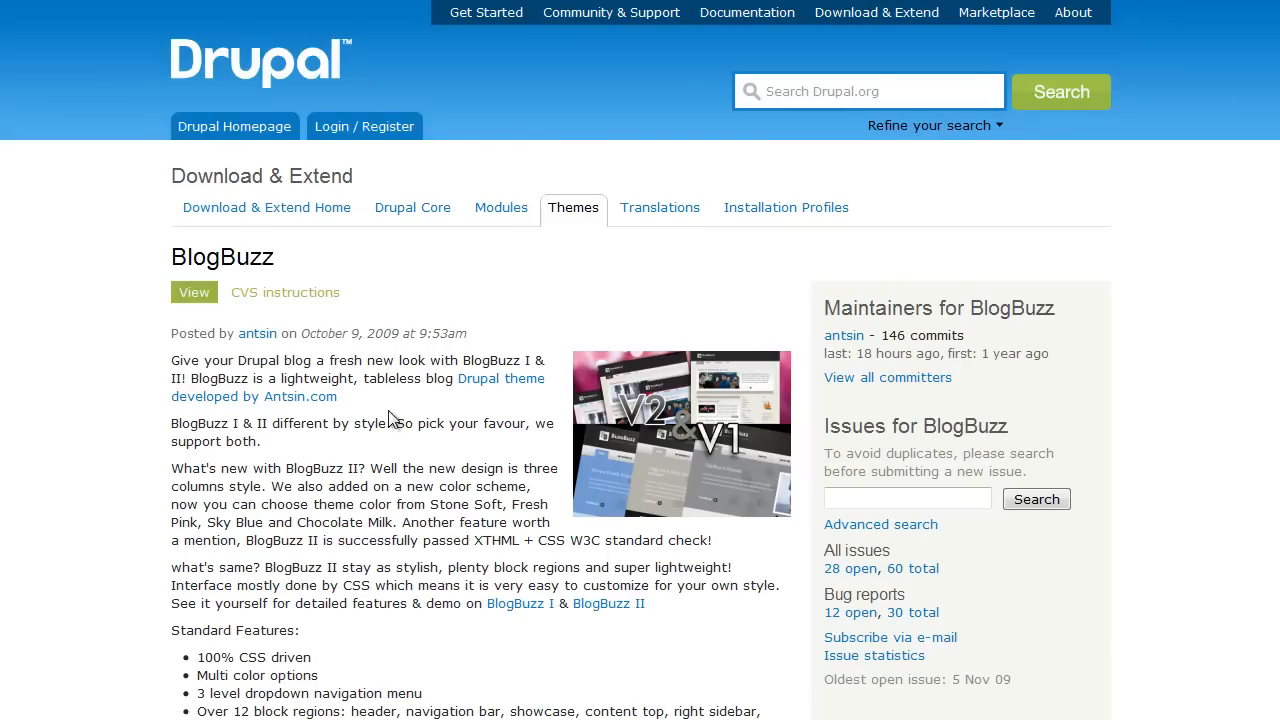
scroll("down", 3)
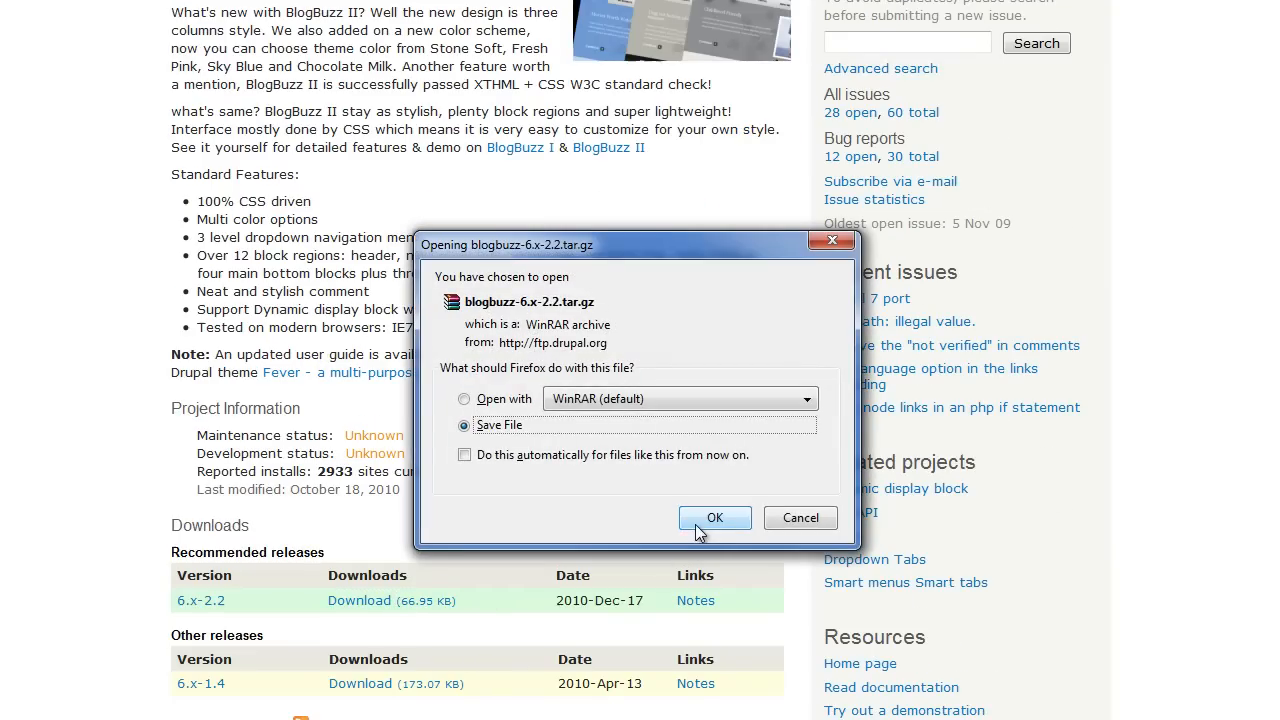
left_click(714, 517)
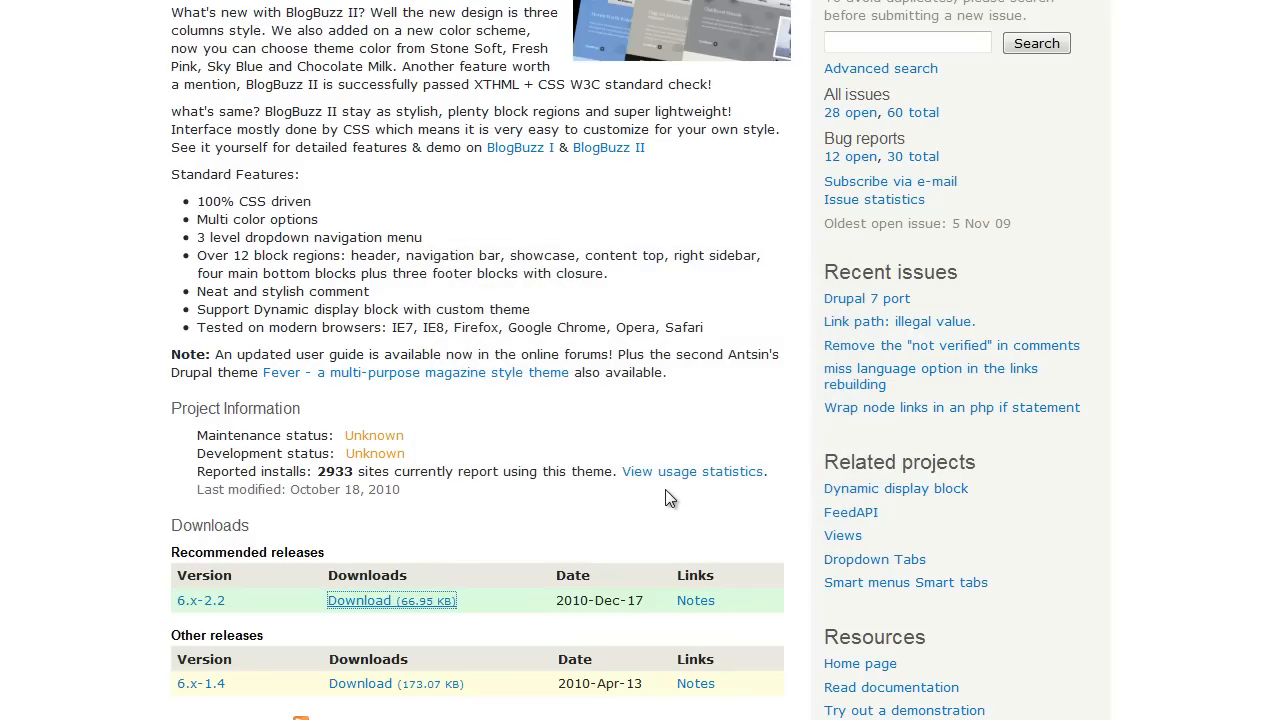
mouse_move(578, 480)
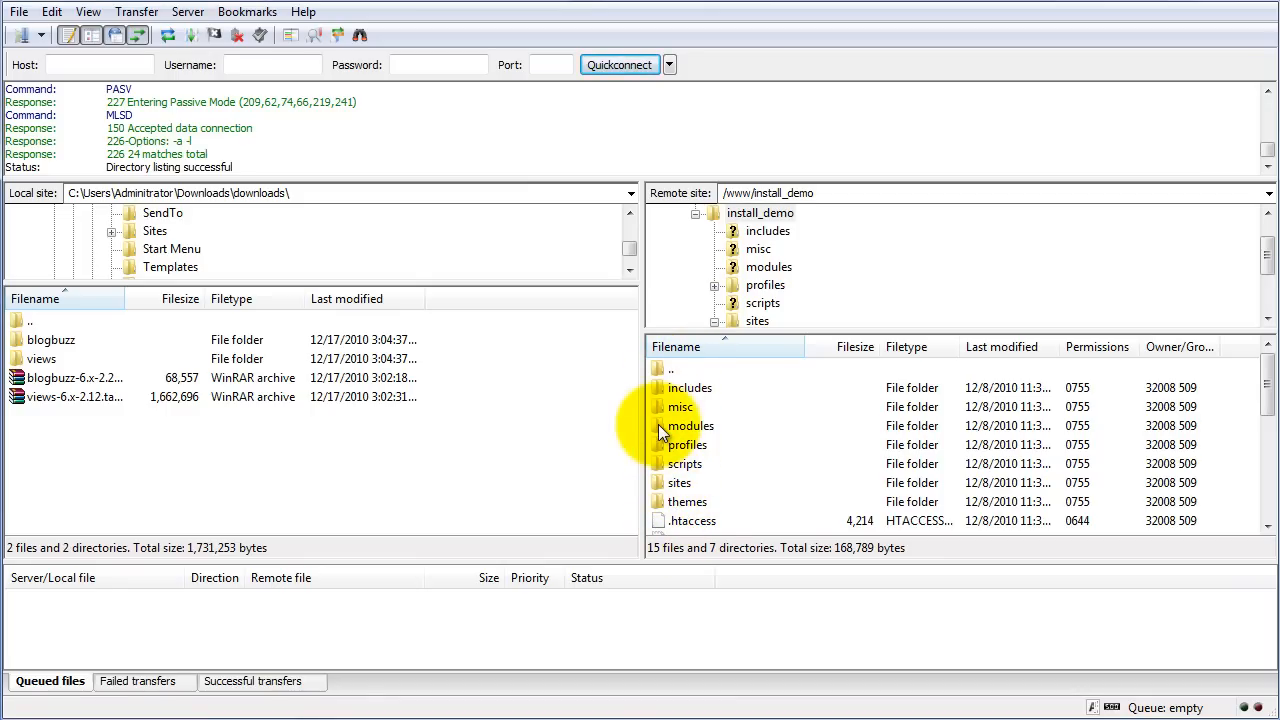
Step: Browse the remote pane to install_demo/sites/all, which holds only README.txt
left_click(690, 425)
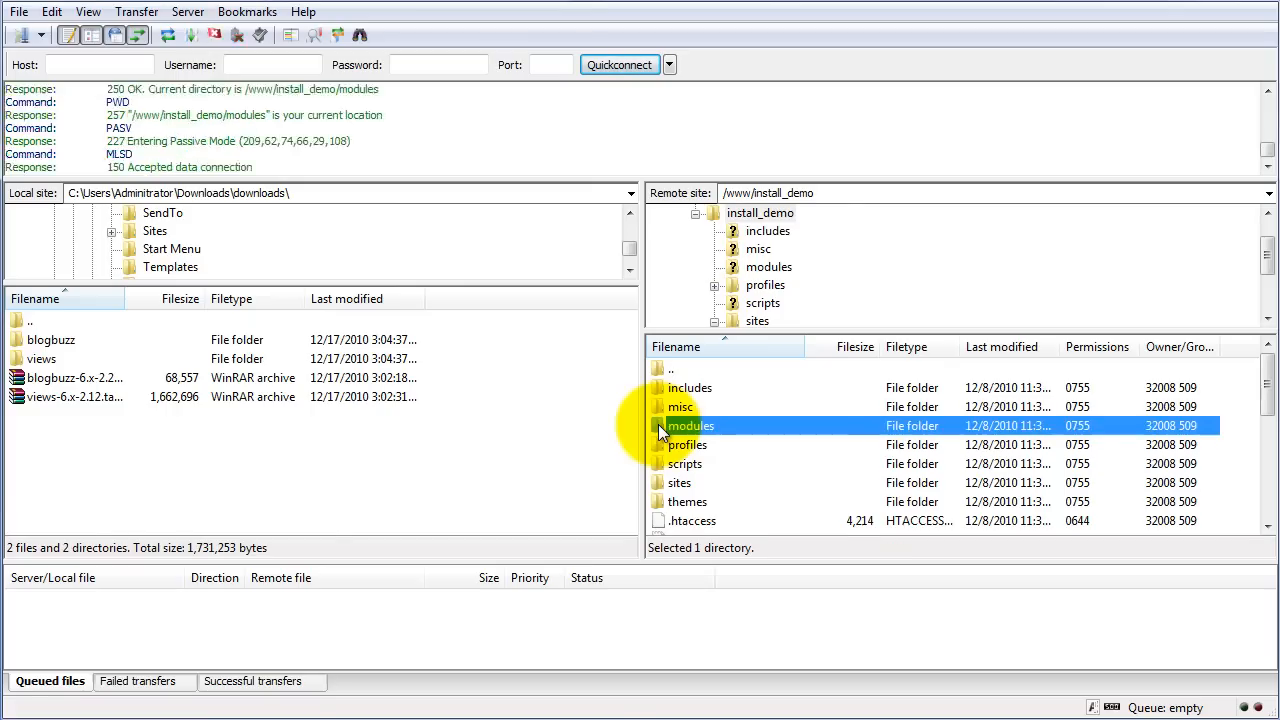
double_click(690, 425)
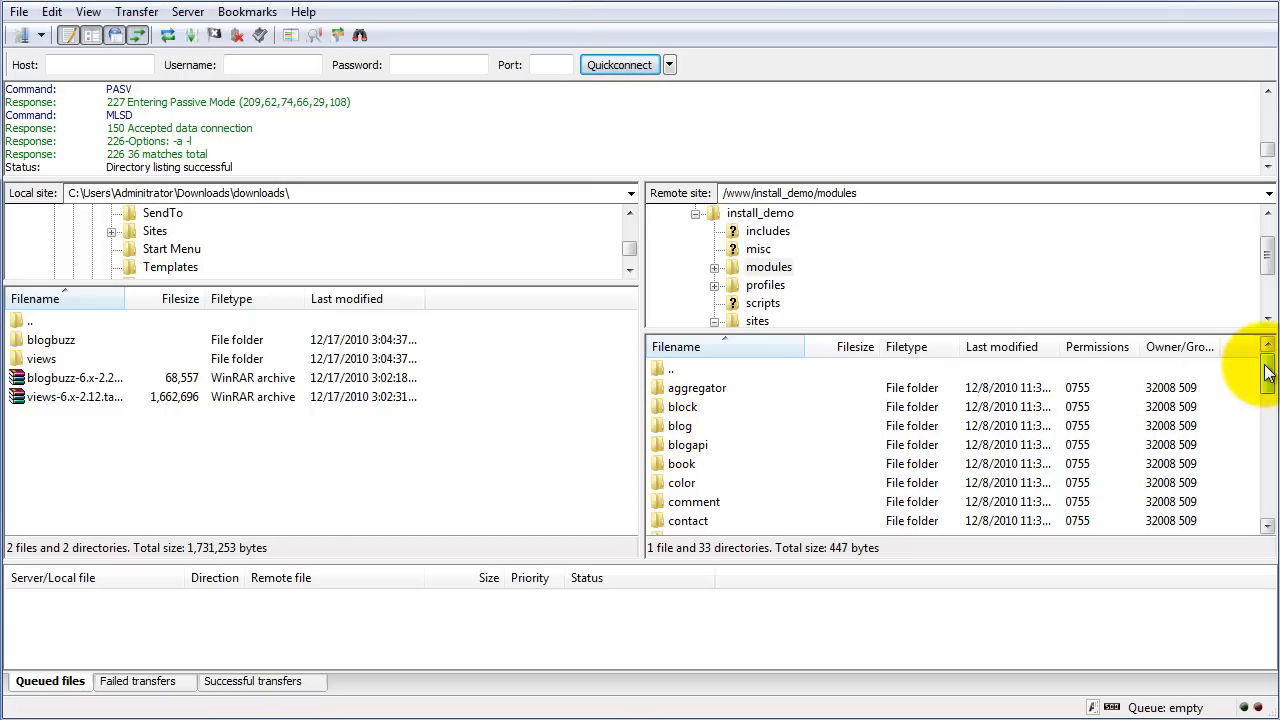
scroll("down", 3)
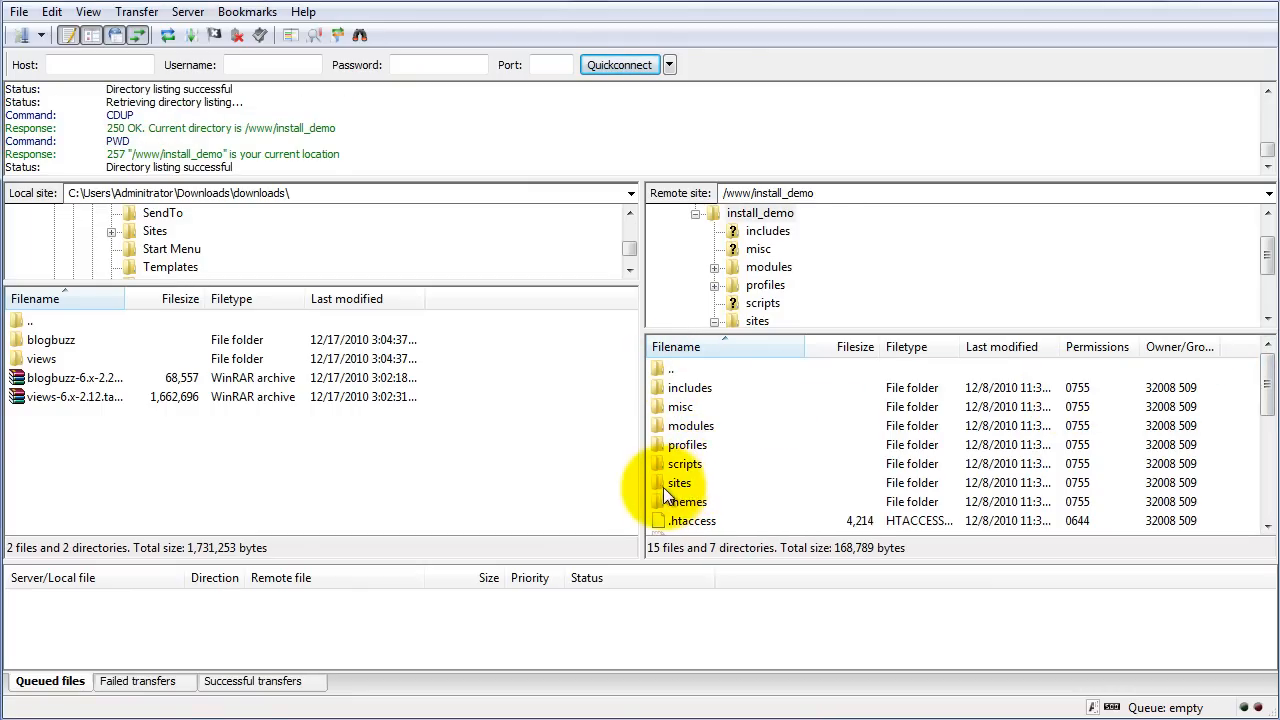
double_click(679, 482)
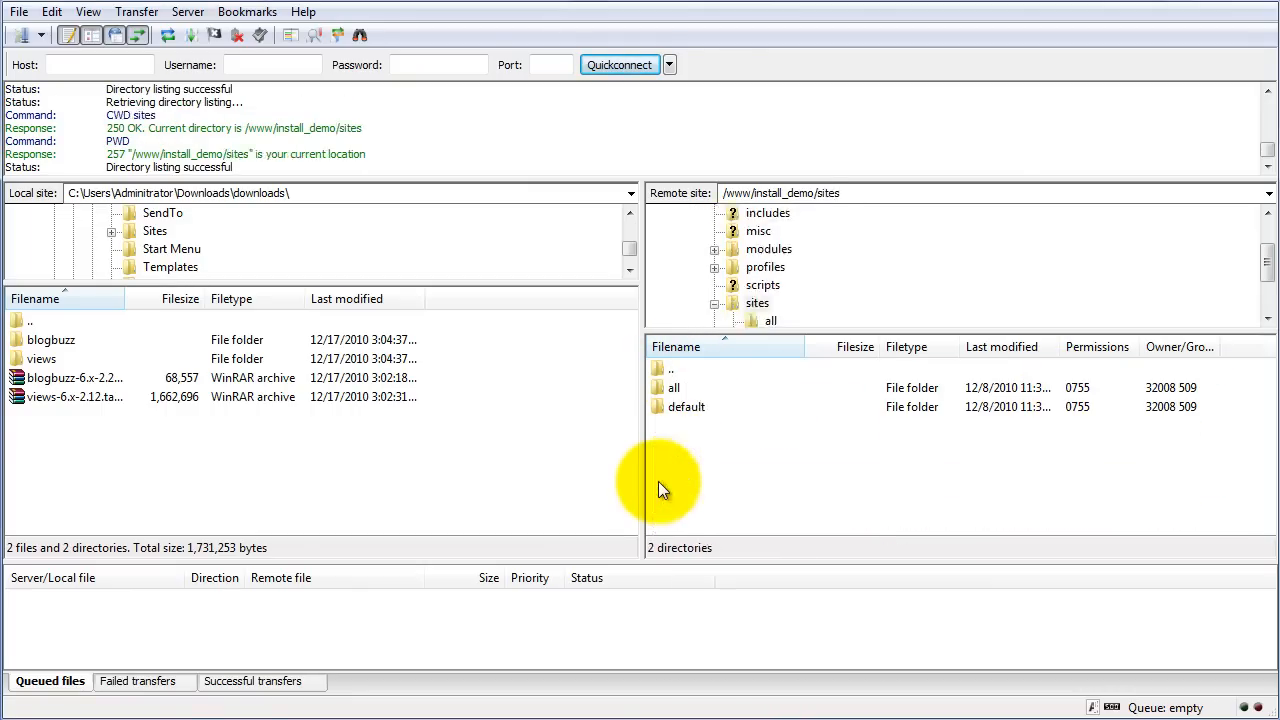
mouse_move(660, 415)
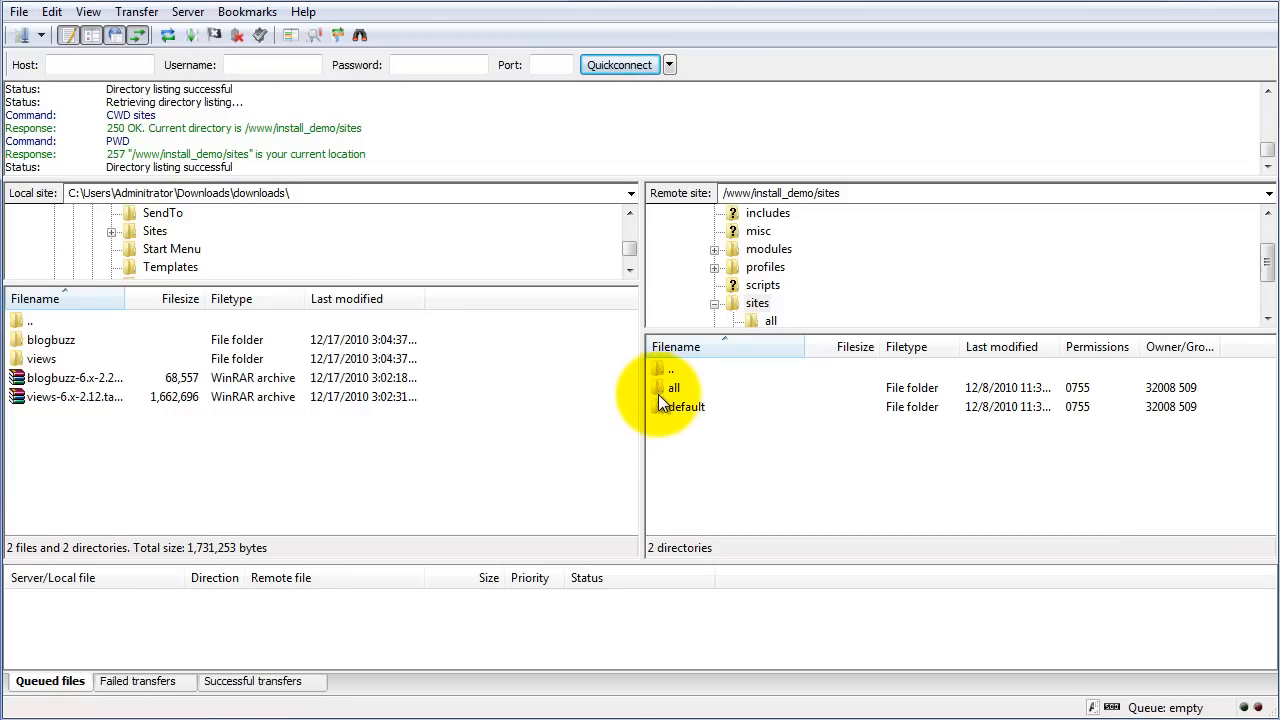
mouse_move(665, 415)
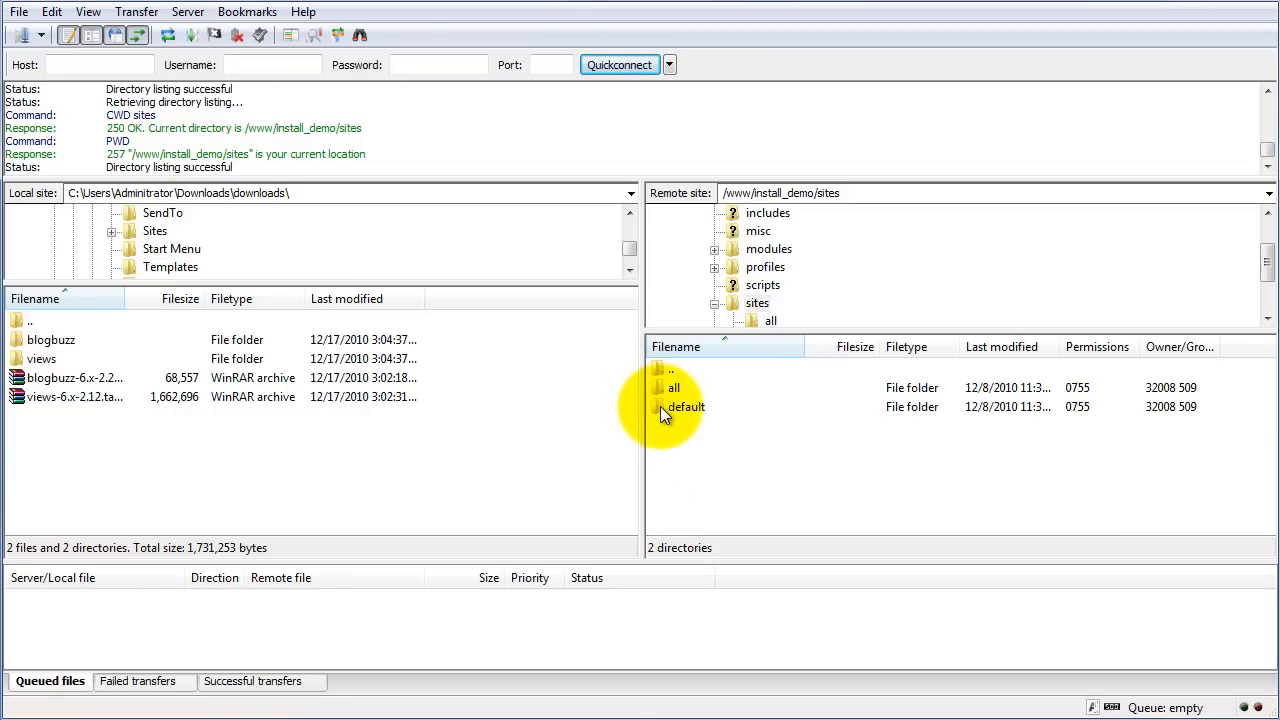
double_click(674, 388)
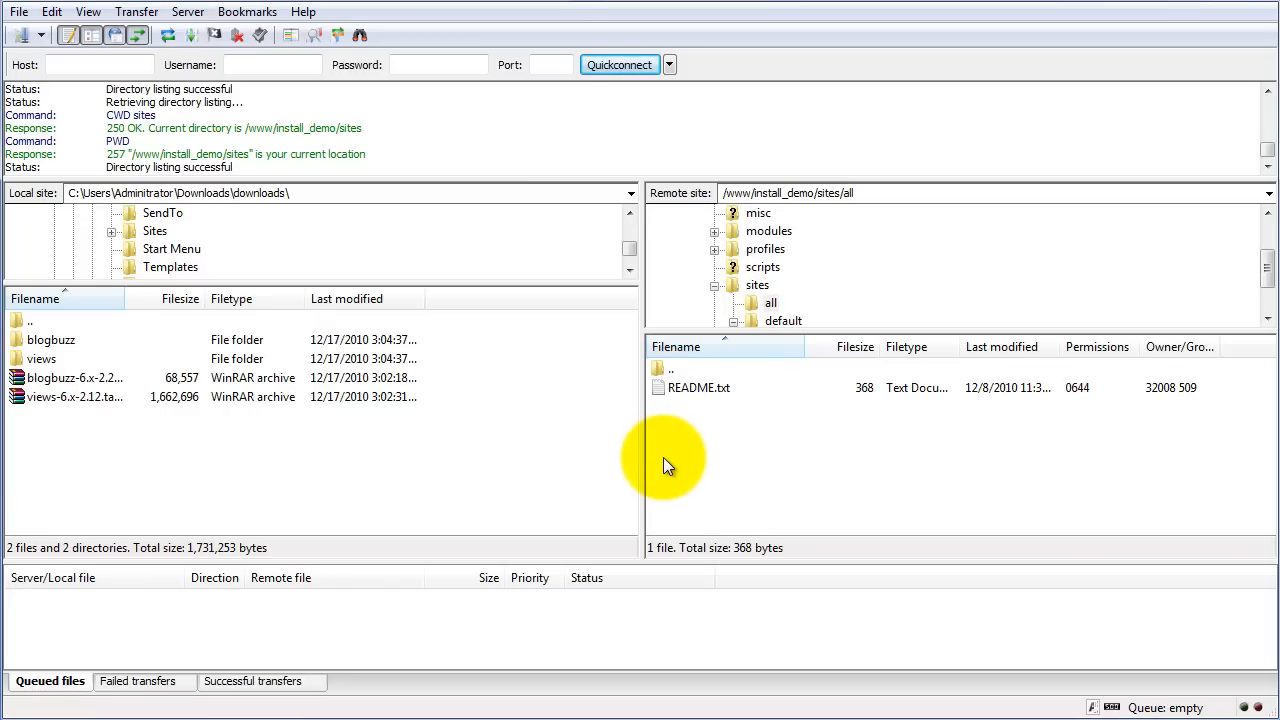
mouse_move(675, 461)
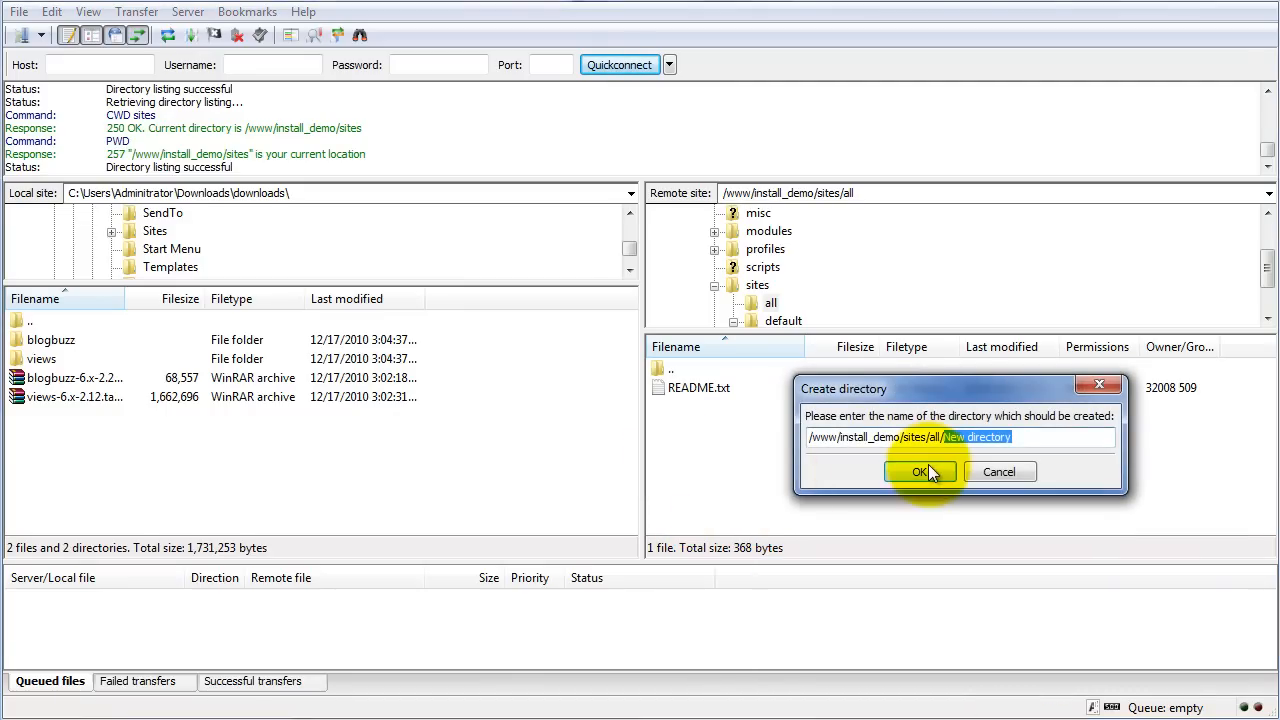
Step: Add remote directories named themes and modules beside README.txt in sites/all
type("th")
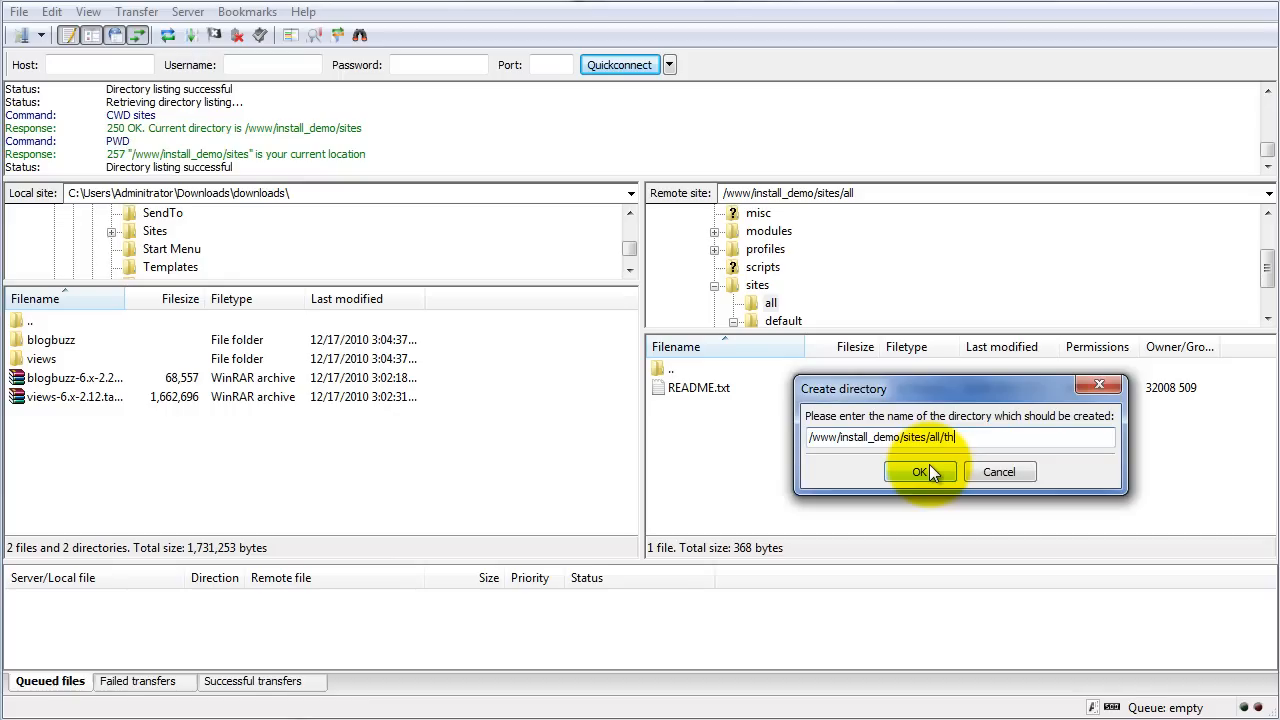
left_click(919, 471)
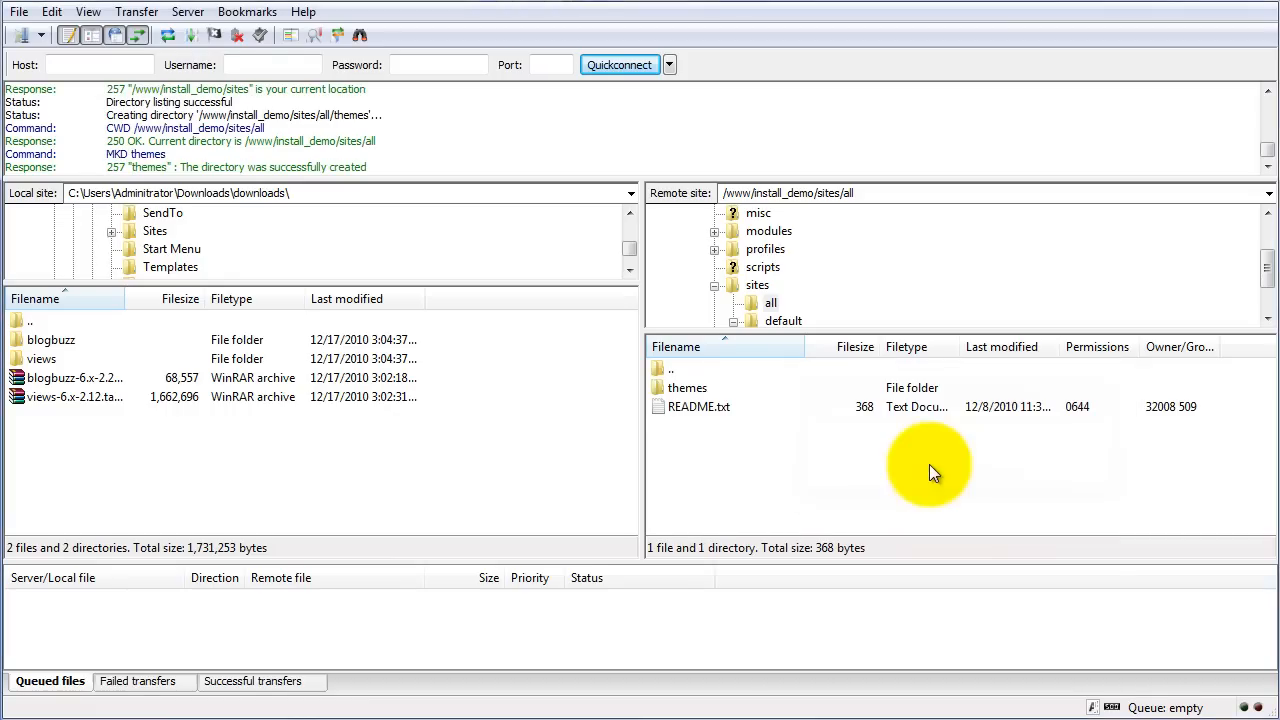
right_click(928, 465)
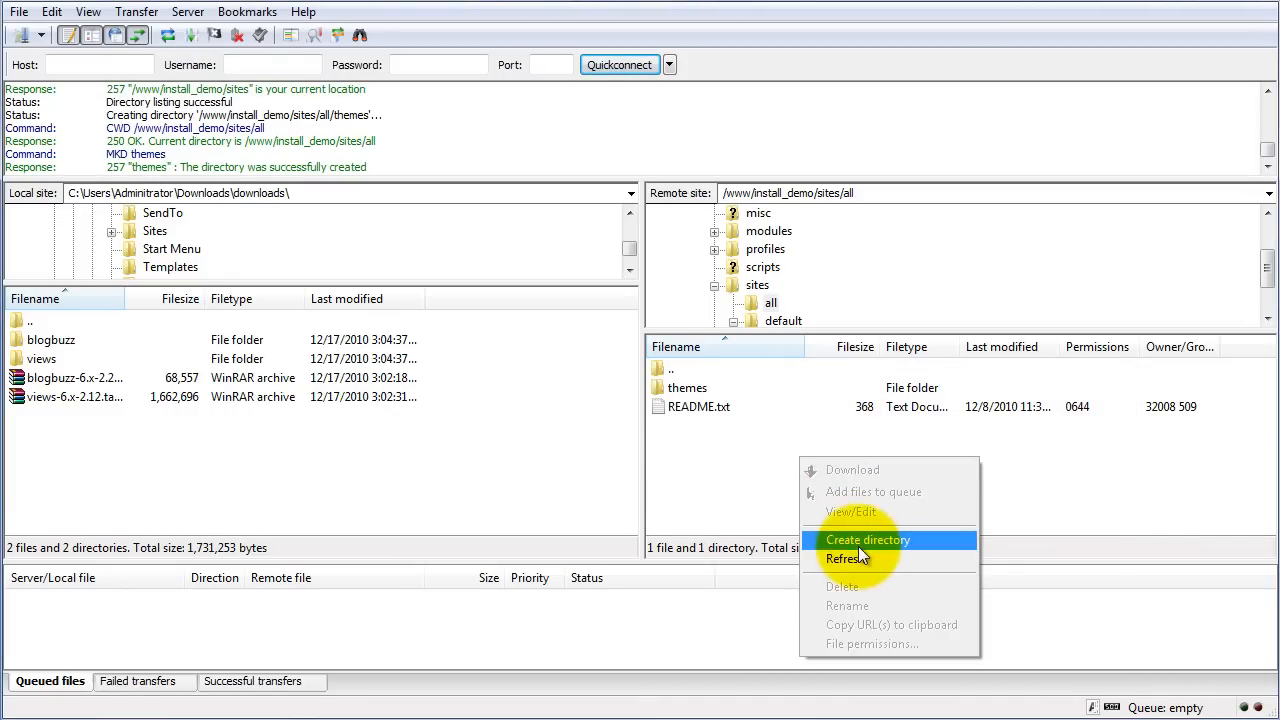
left_click(868, 539)
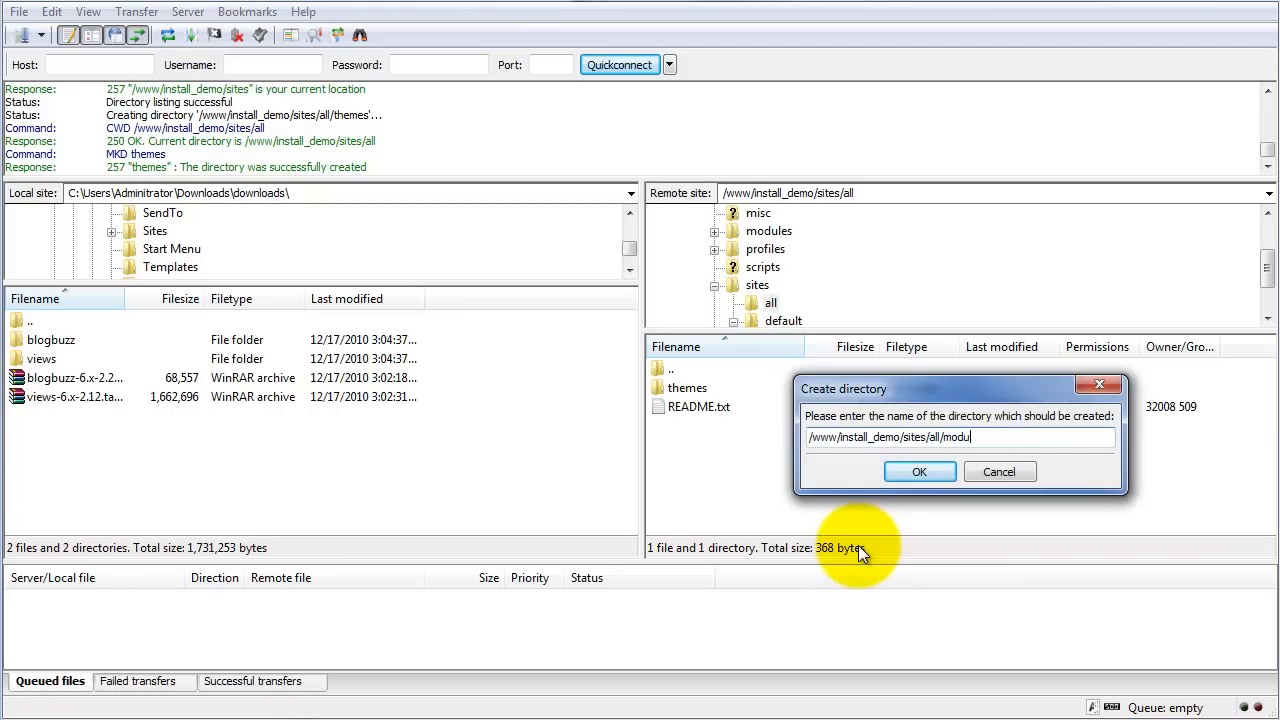
left_click(919, 471)
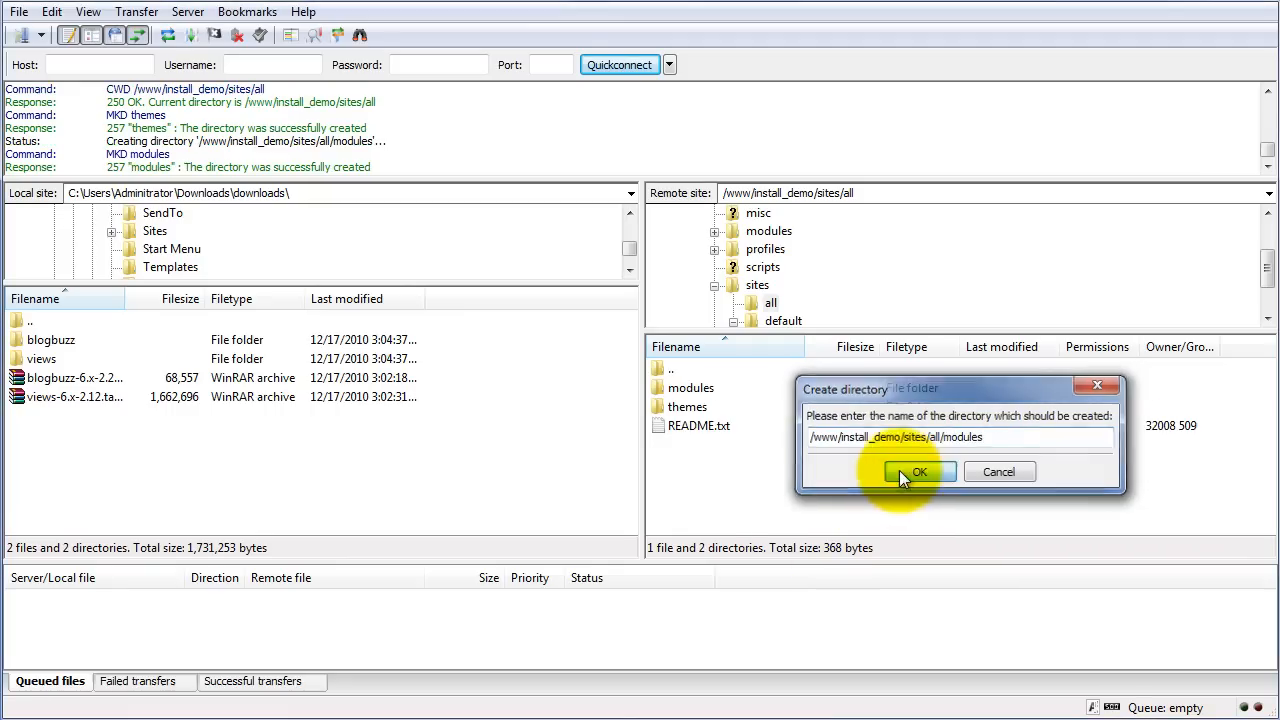
left_click(918, 472)
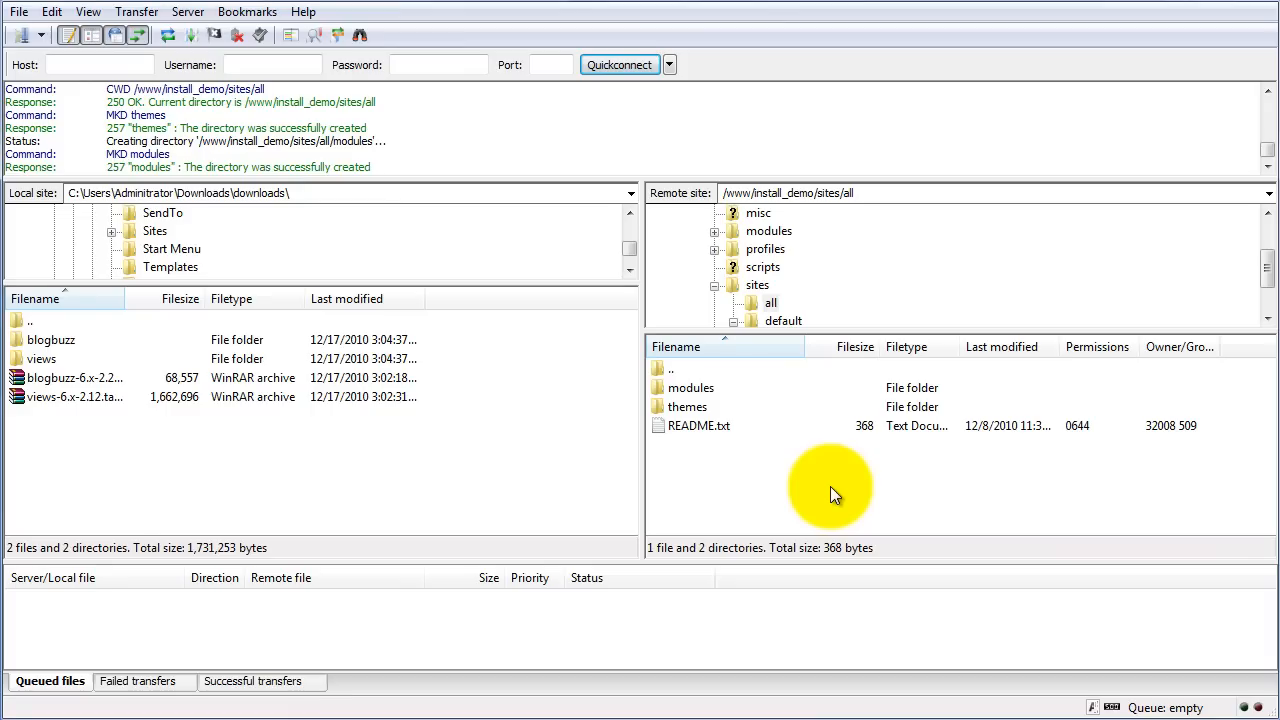
mouse_move(30, 340)
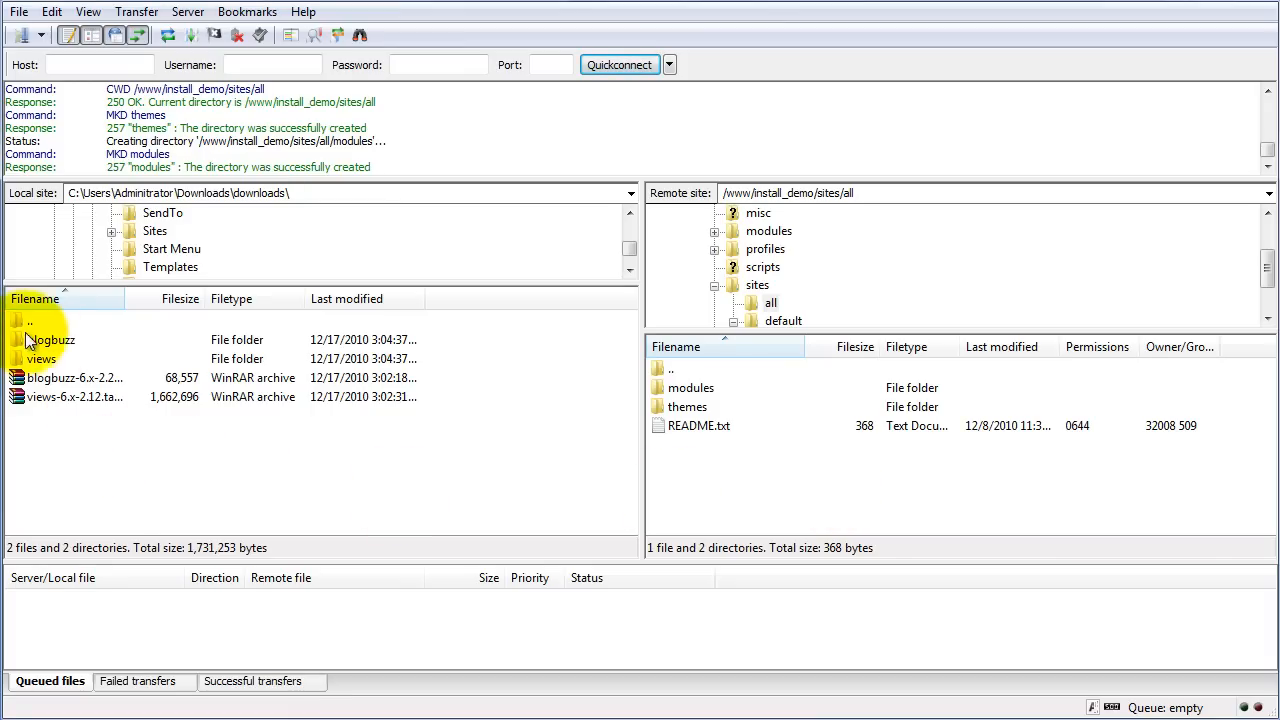
Step: Upload local blogbuzz to remote themes and views to modules, then refresh modules
left_click(52, 339)
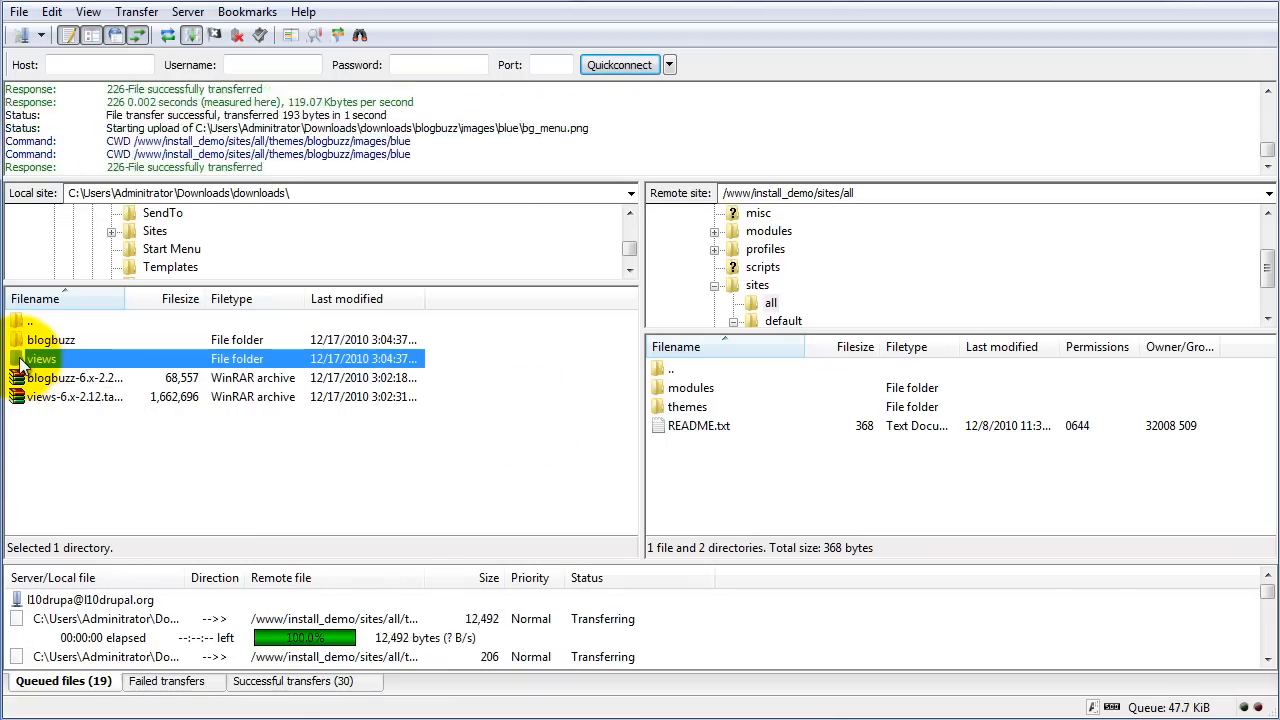
left_click(691, 387)
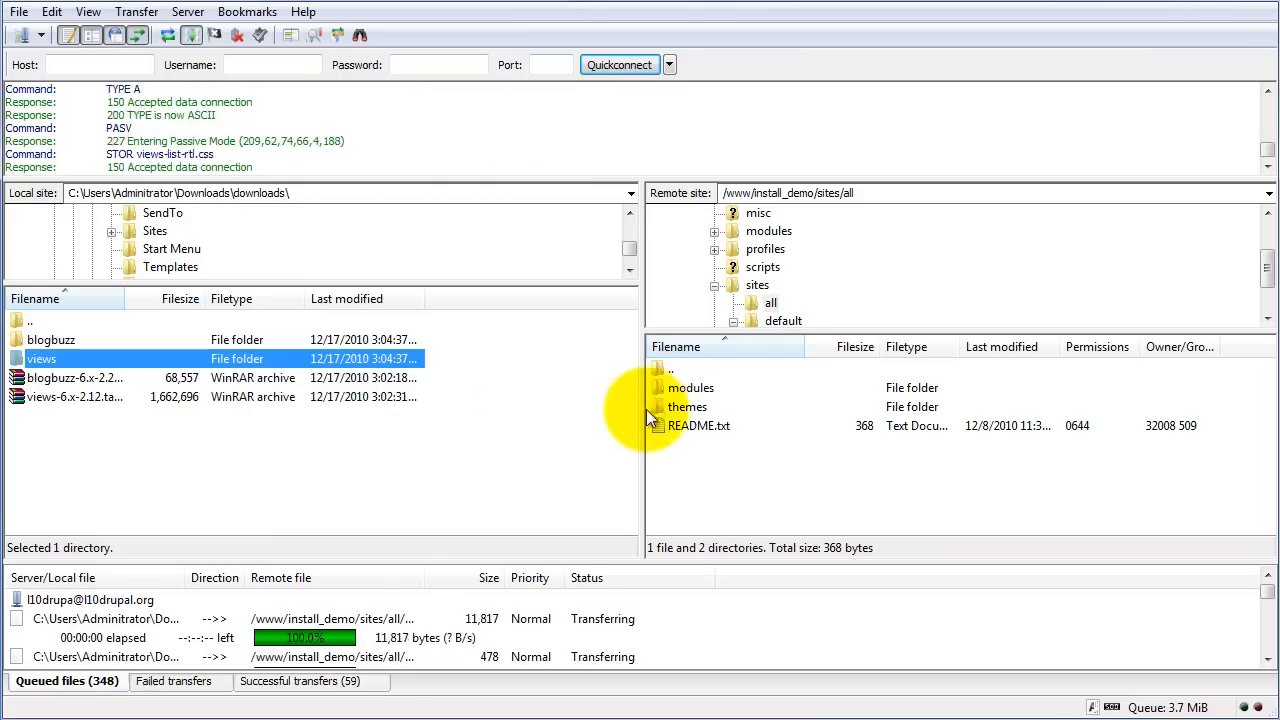
double_click(692, 387)
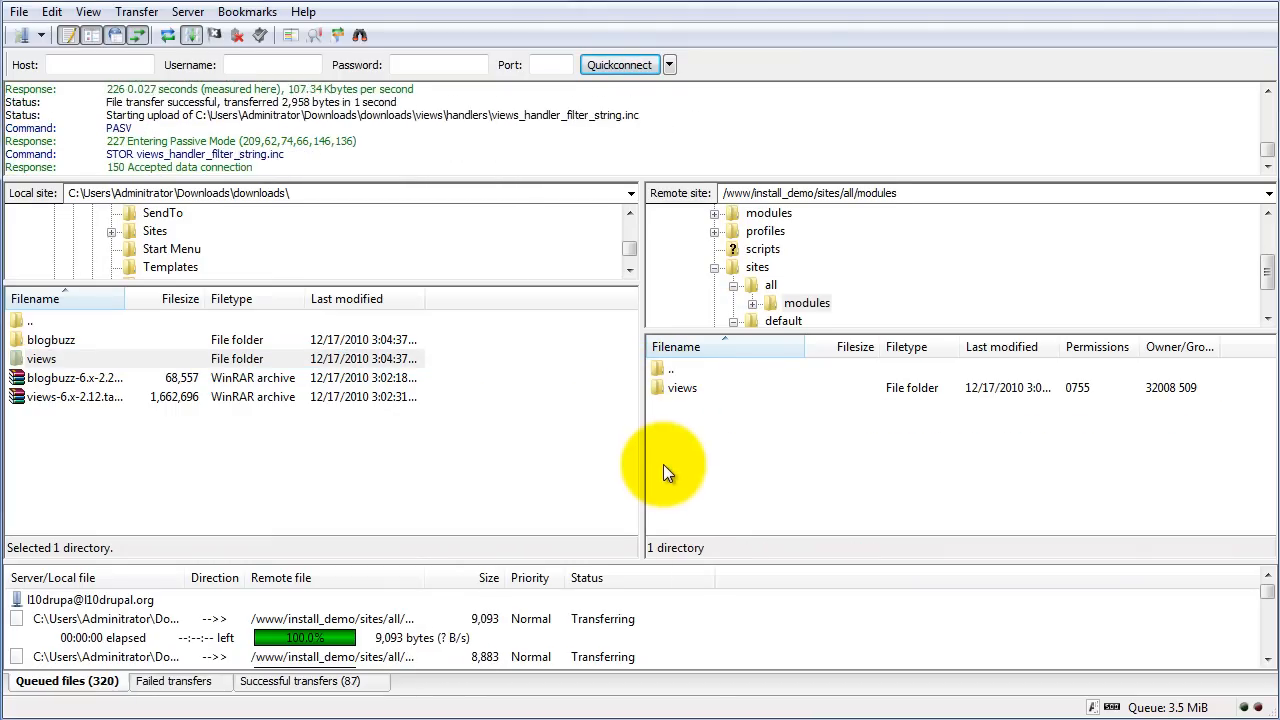
right_click(669, 465)
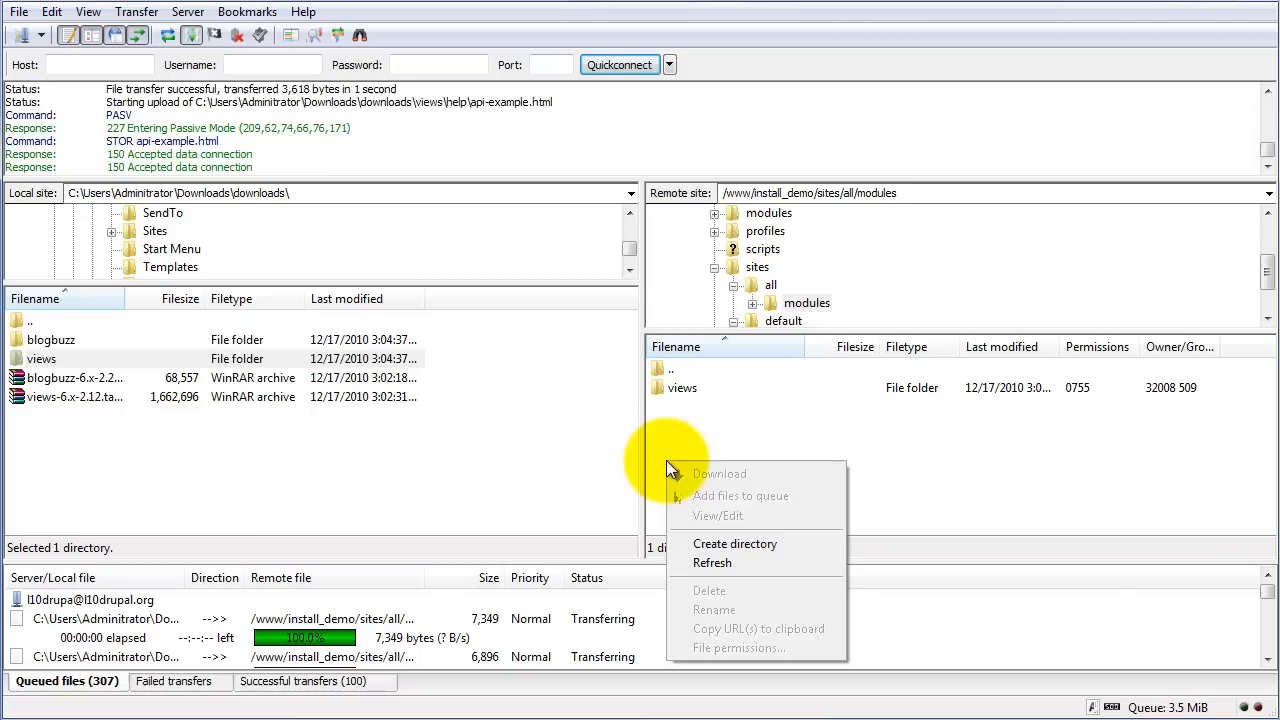
mouse_move(700, 473)
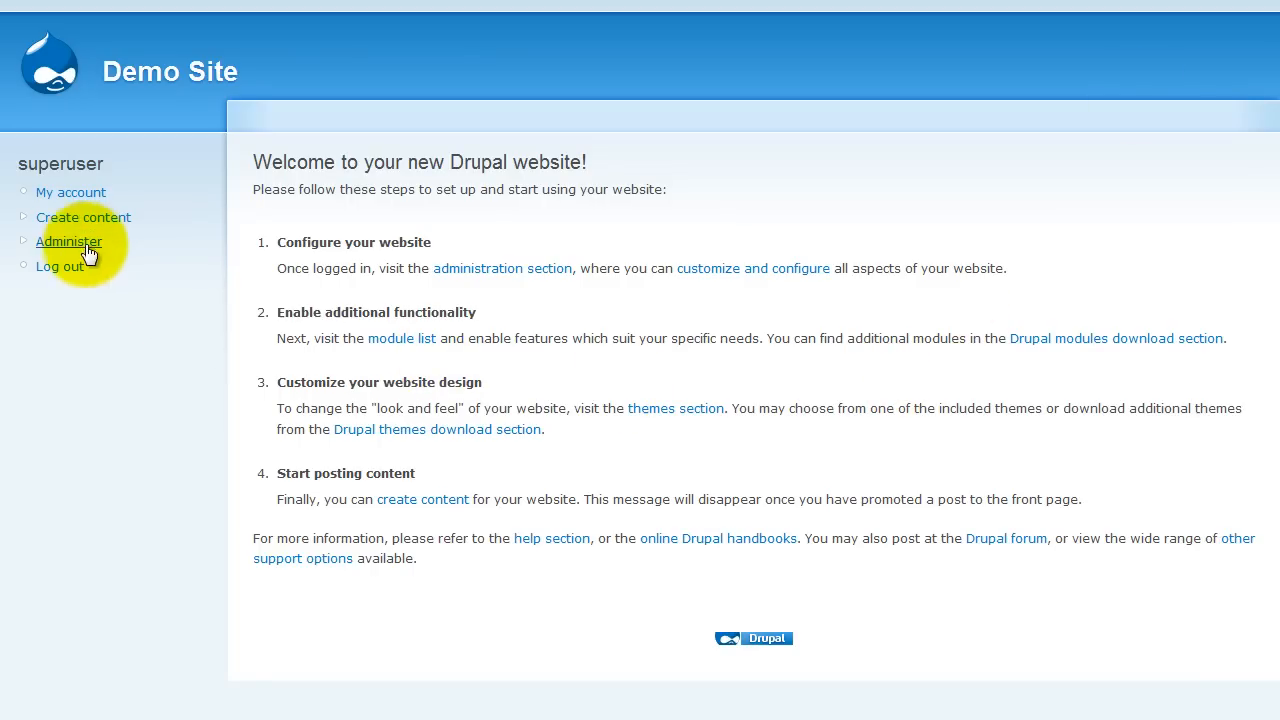
Step: Enable Views, Views exporter and Views UI in Administer > Modules and save
left_click(69, 241)
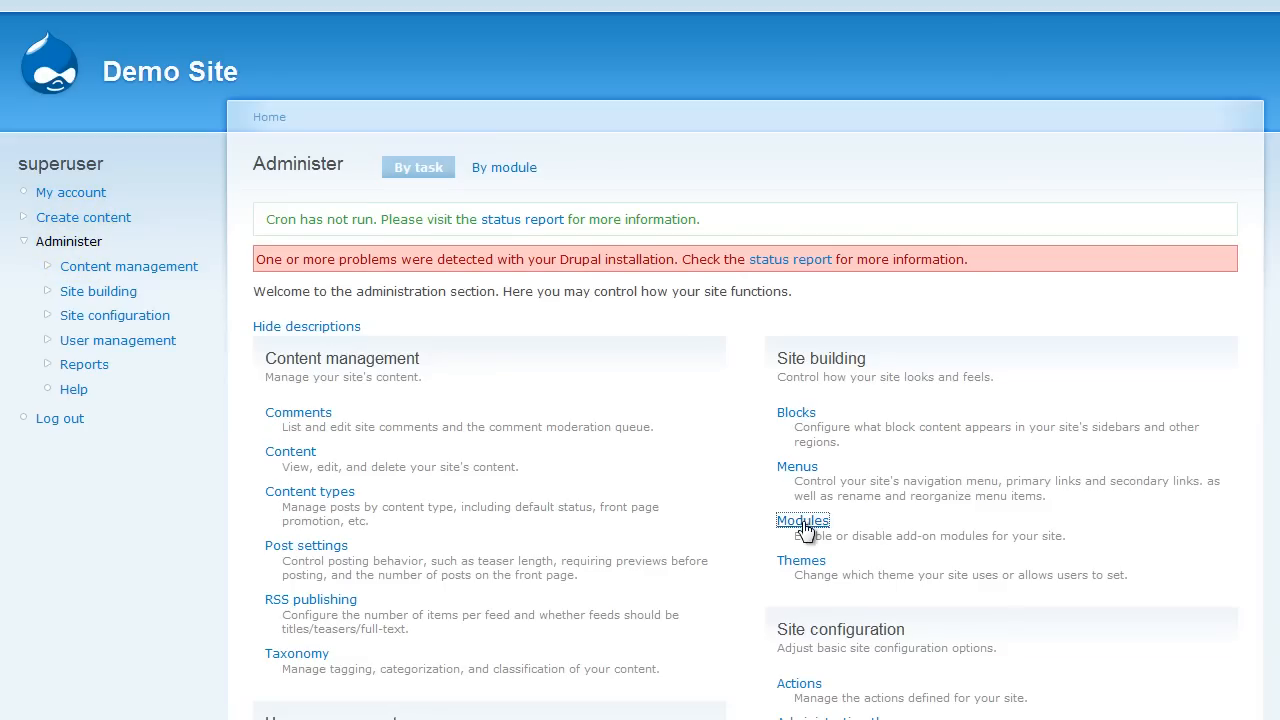
left_click(803, 520)
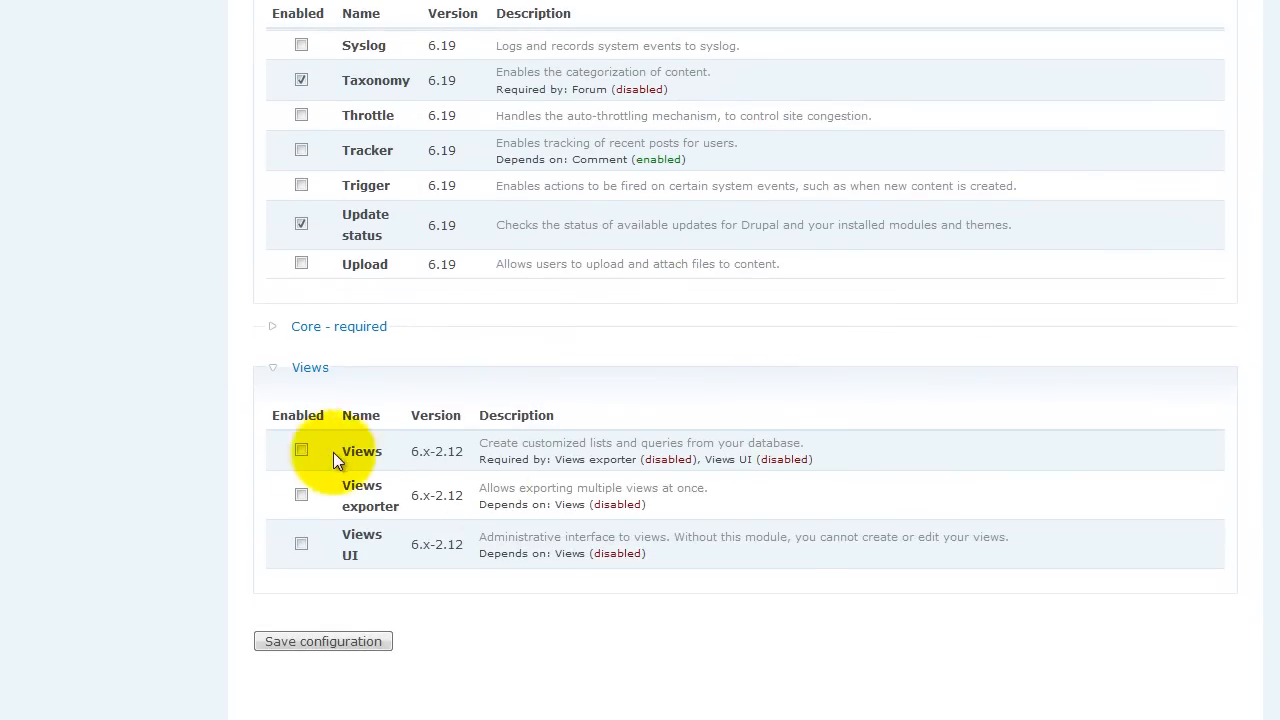
left_click(301, 451)
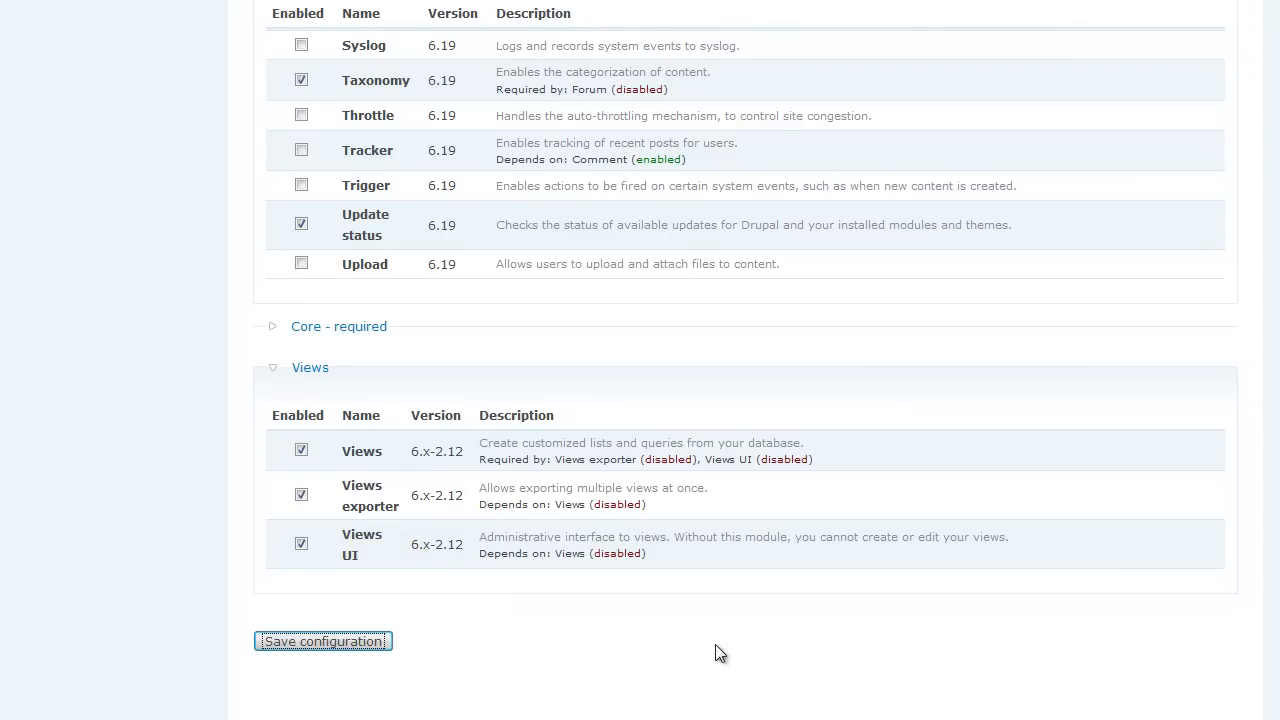
left_click(323, 641)
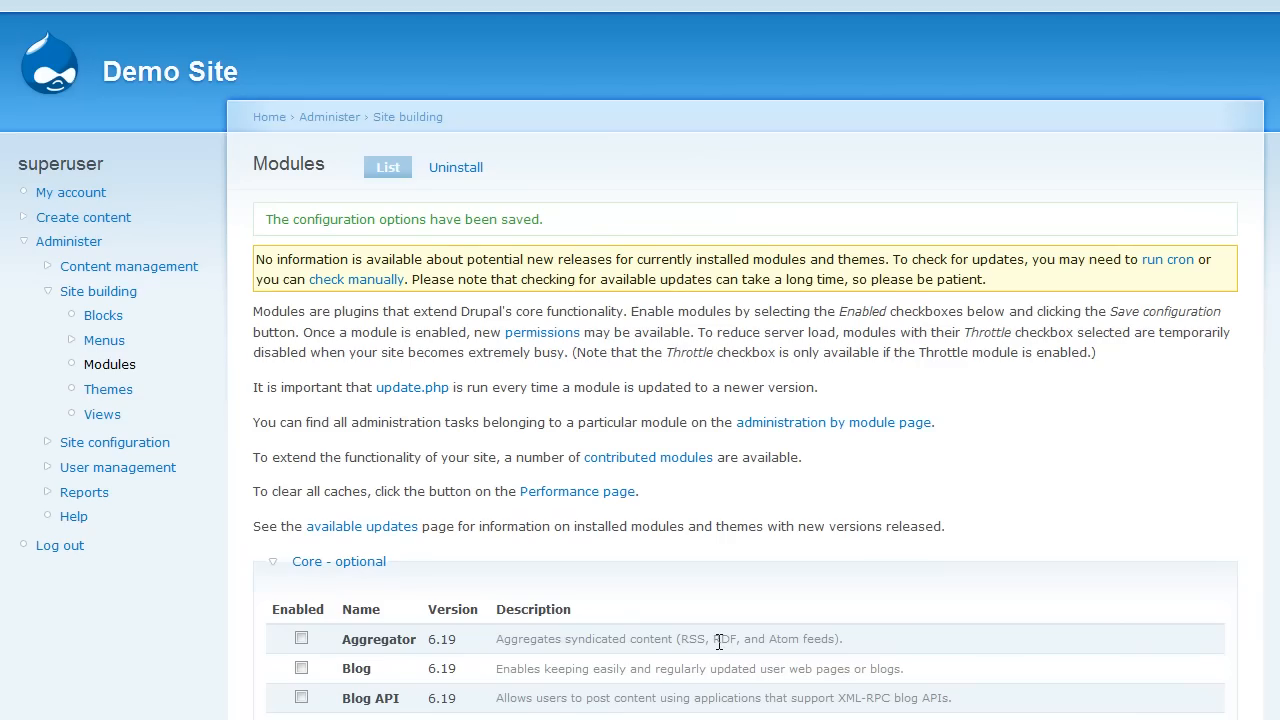
scroll("down", 3)
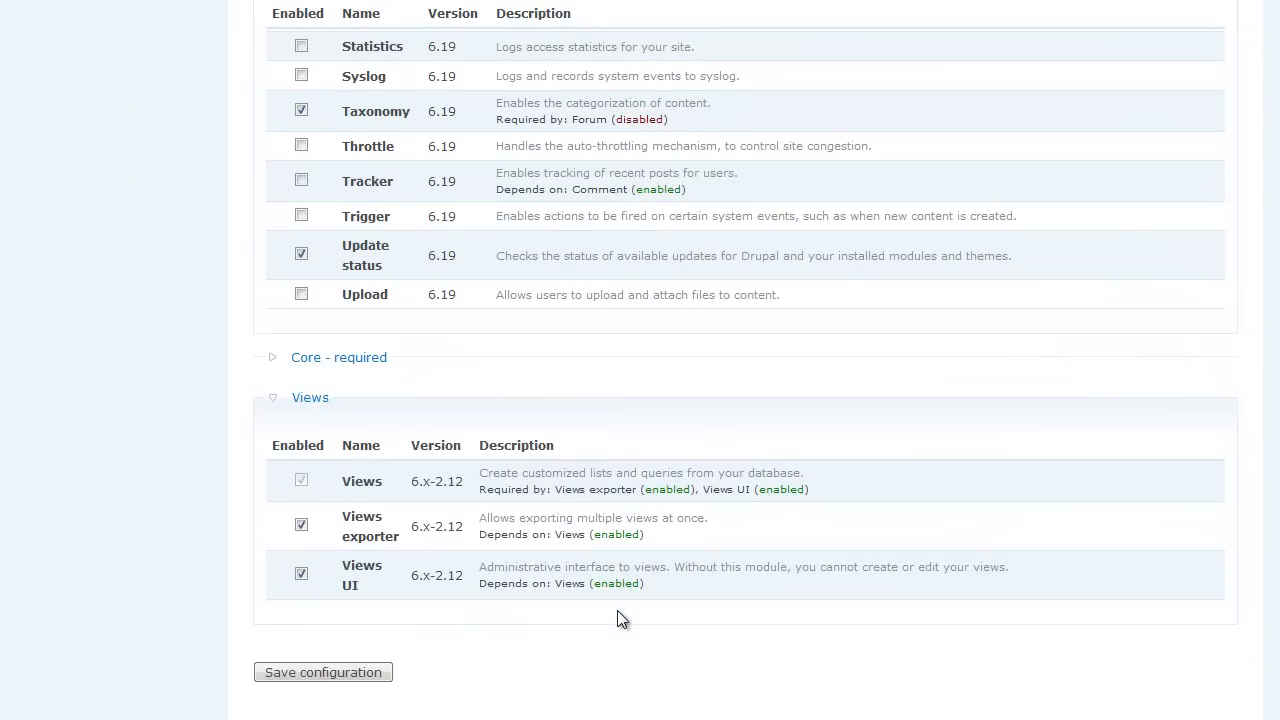
left_click(322, 671)
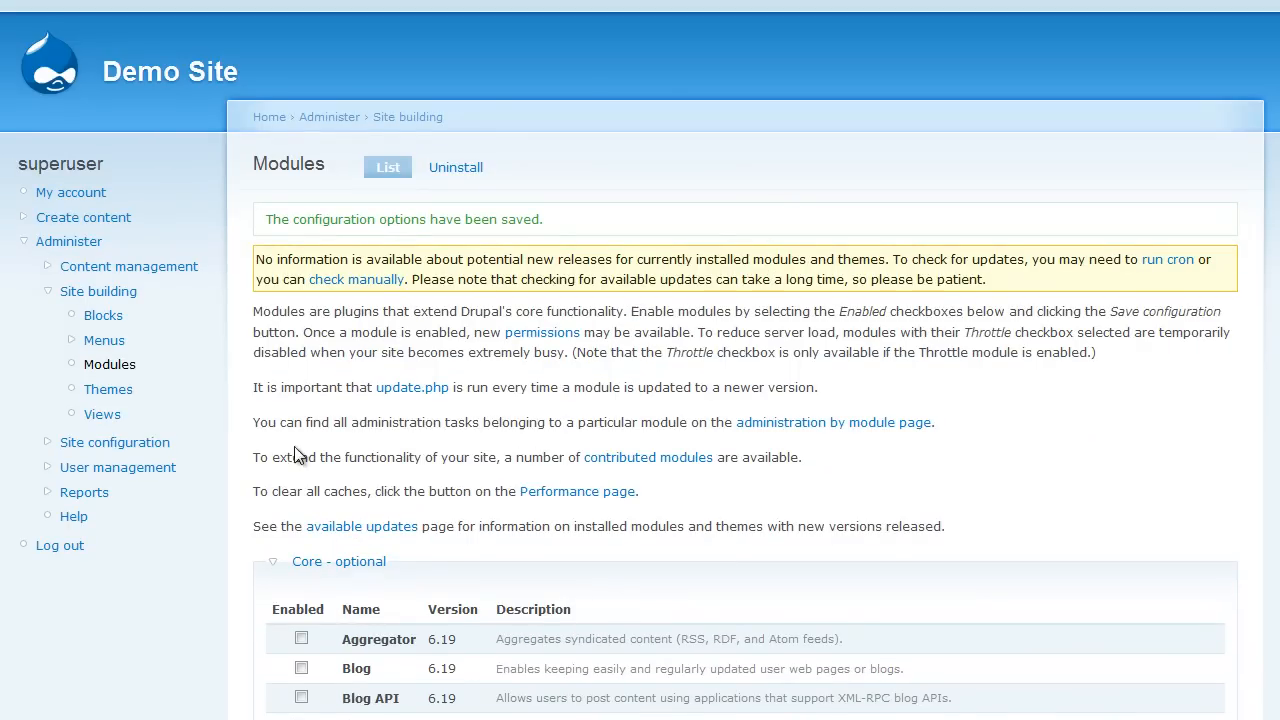
left_click(108, 389)
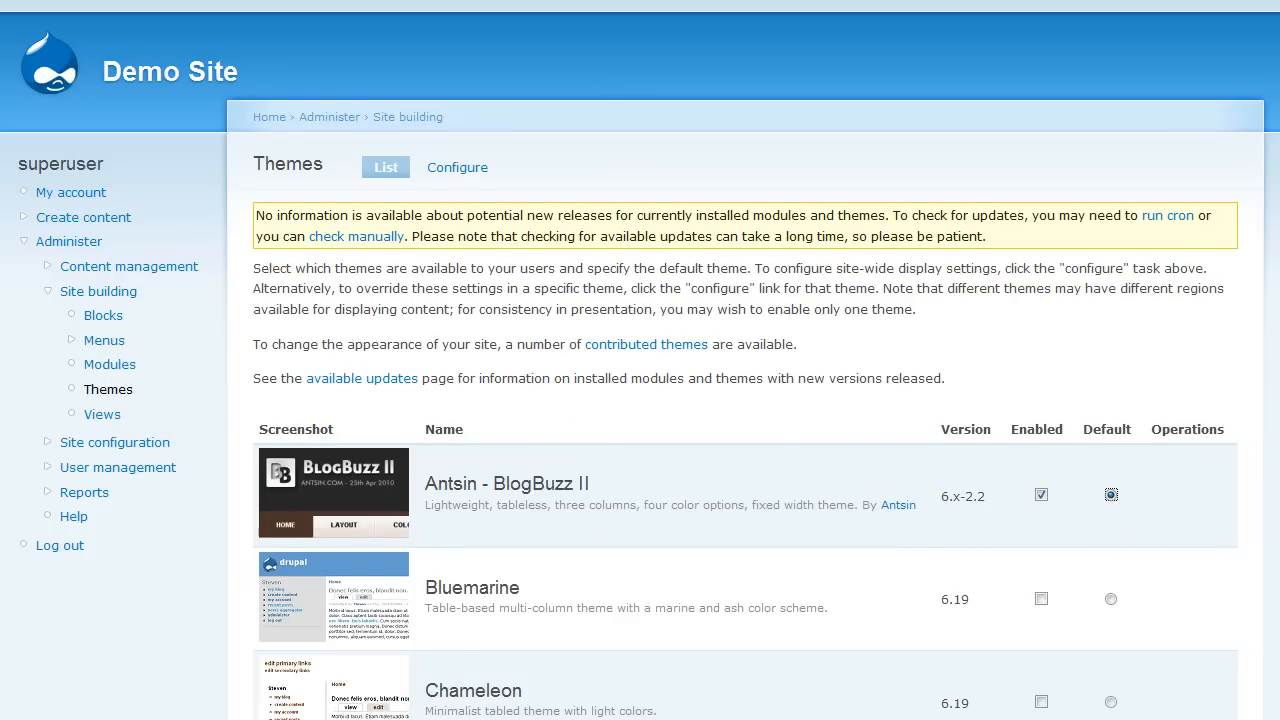
Step: Mark Antsin - BlogBuzz II as enabled and default, and save the theme settings
scroll("down", 3)
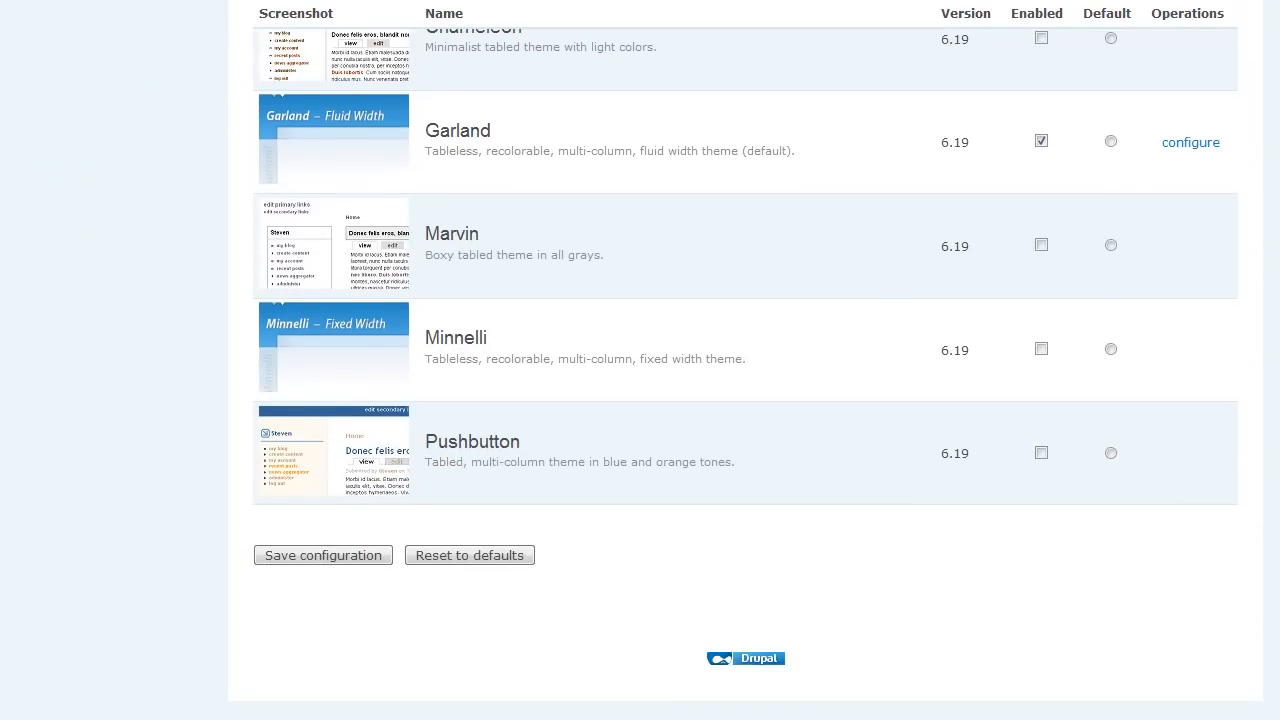
left_click(323, 555)
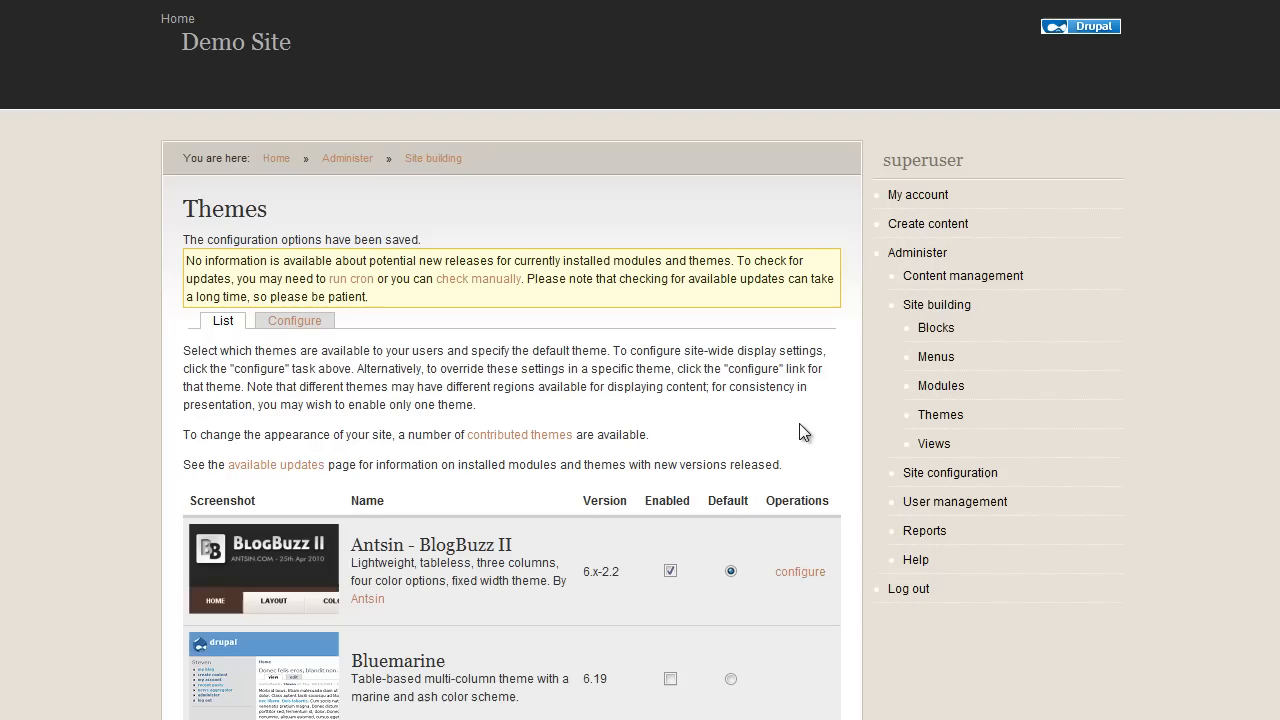
mouse_move(745, 502)
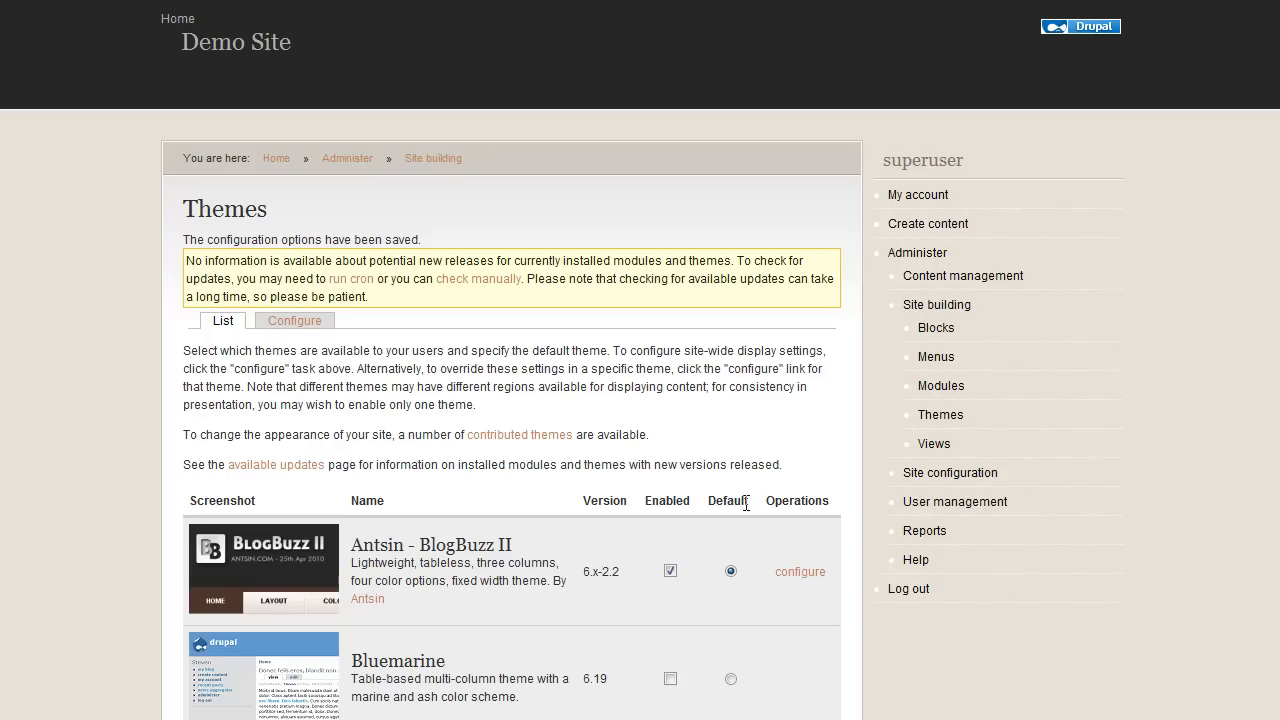